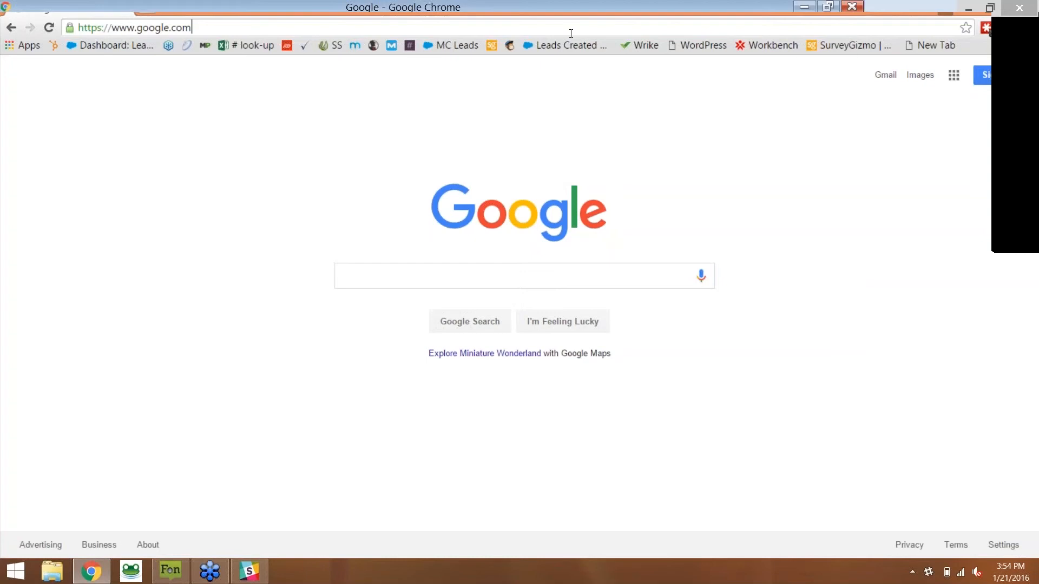
pyautogui.write('https://')
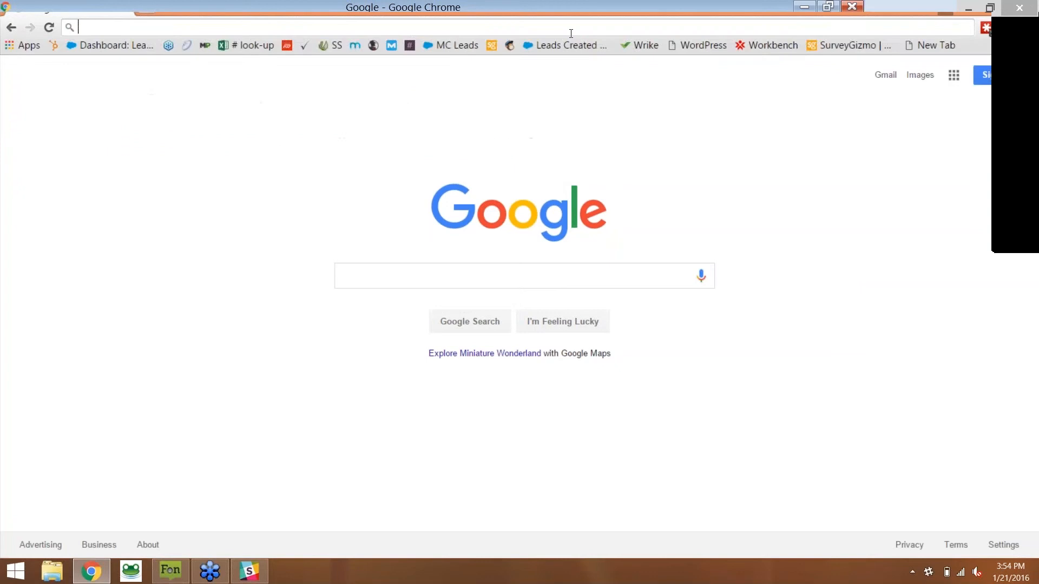
pyautogui.write('www.medprodisposal.com')
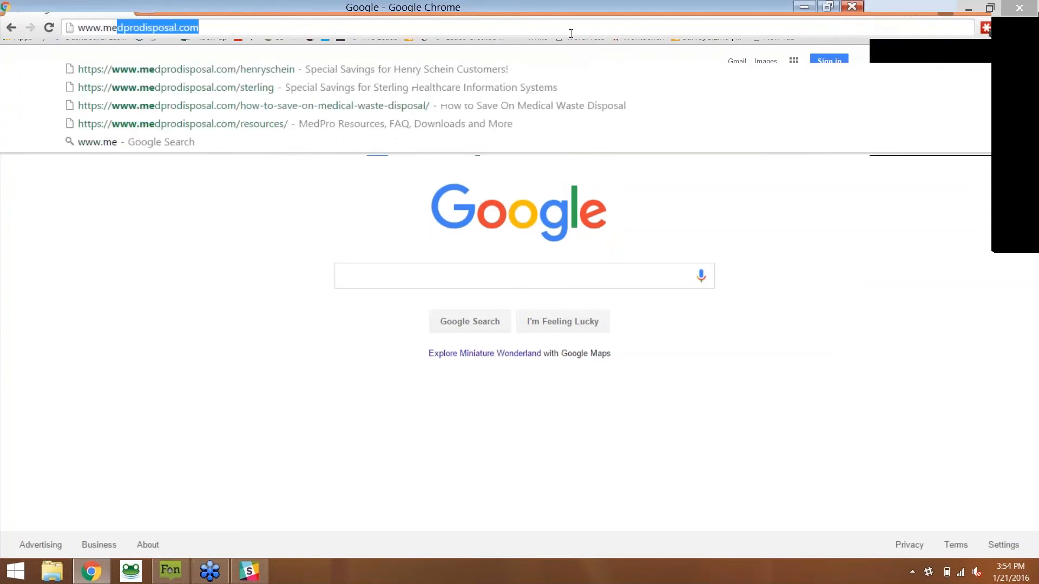
pyautogui.write('www.mepro')
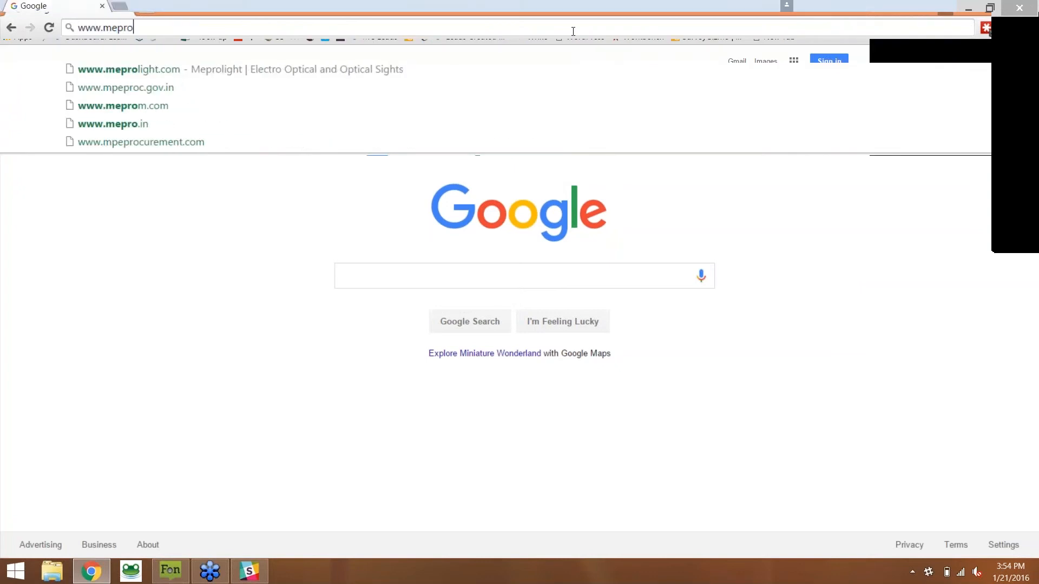
pyautogui.write('disposal.com')
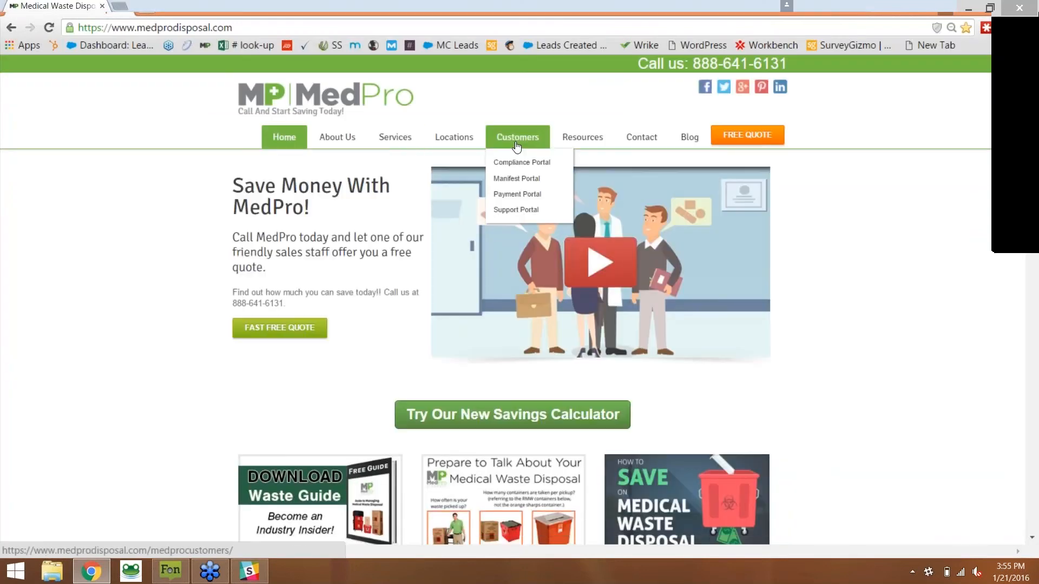
pyautogui.moveTo(522, 161)
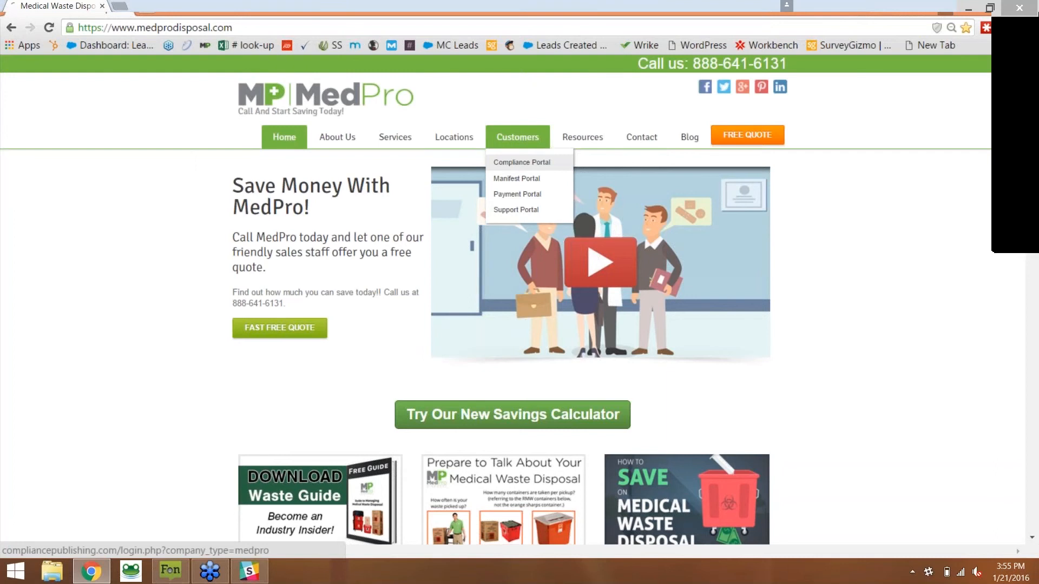
# - Choose Compliance Portal from the Customers menu to reach the portal sign-in page
pyautogui.click(522, 161)
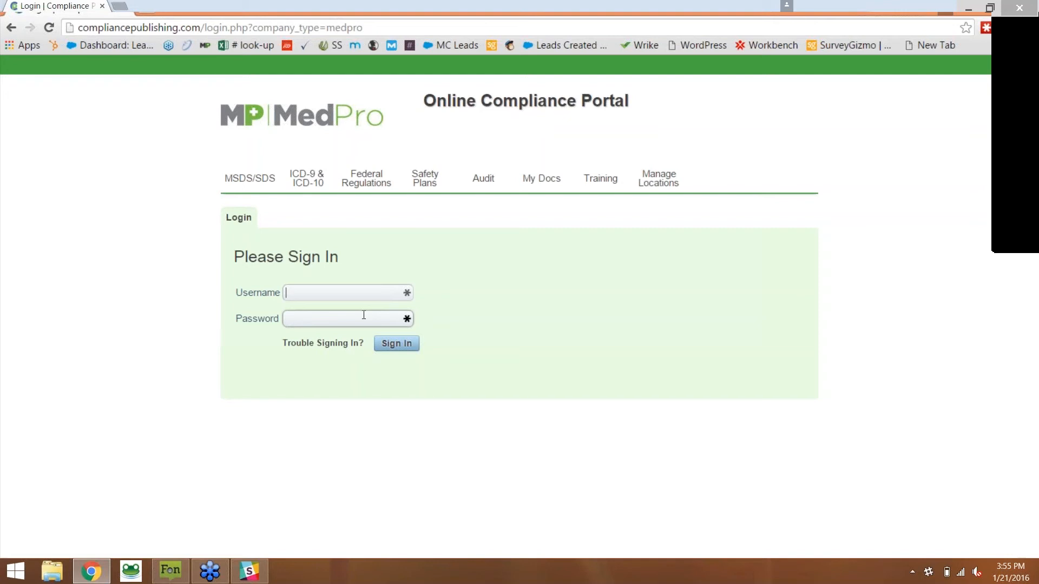
# - Sign in to the compliance portal as mpdemo and land on the Compliance Program home page
pyautogui.write('mpdemo')
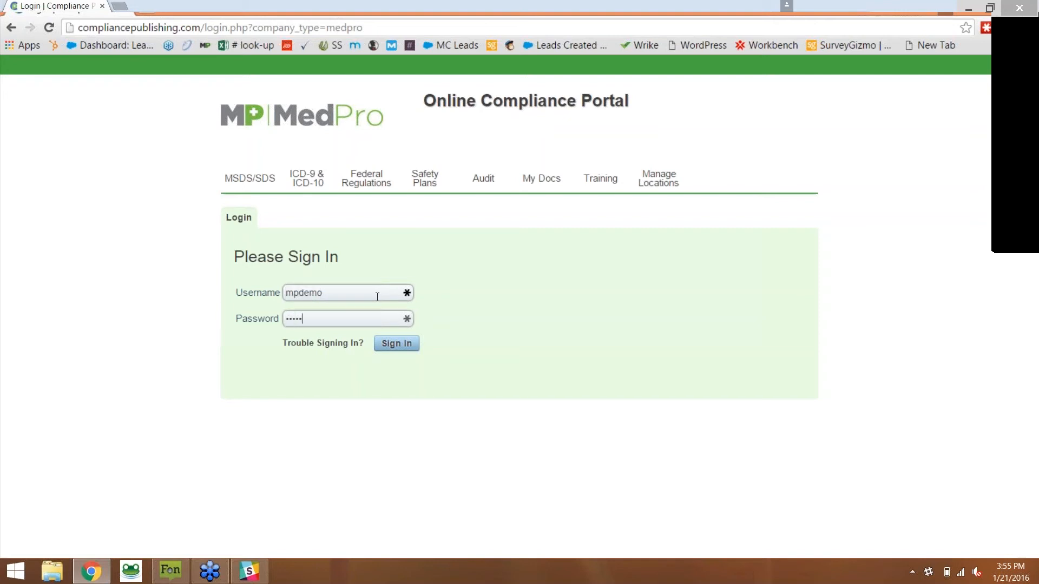
pyautogui.click(396, 343)
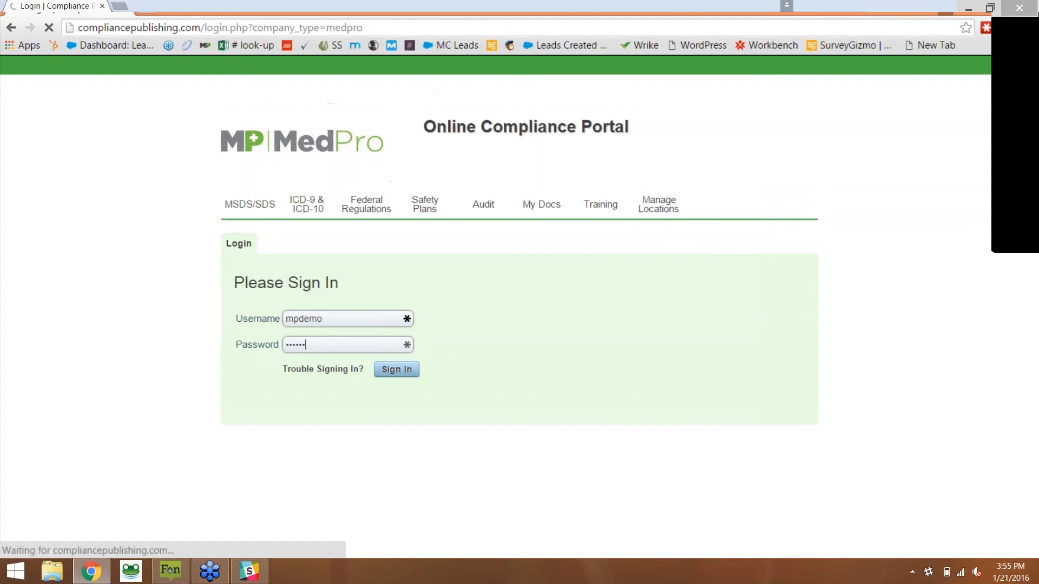
pyautogui.click(396, 369)
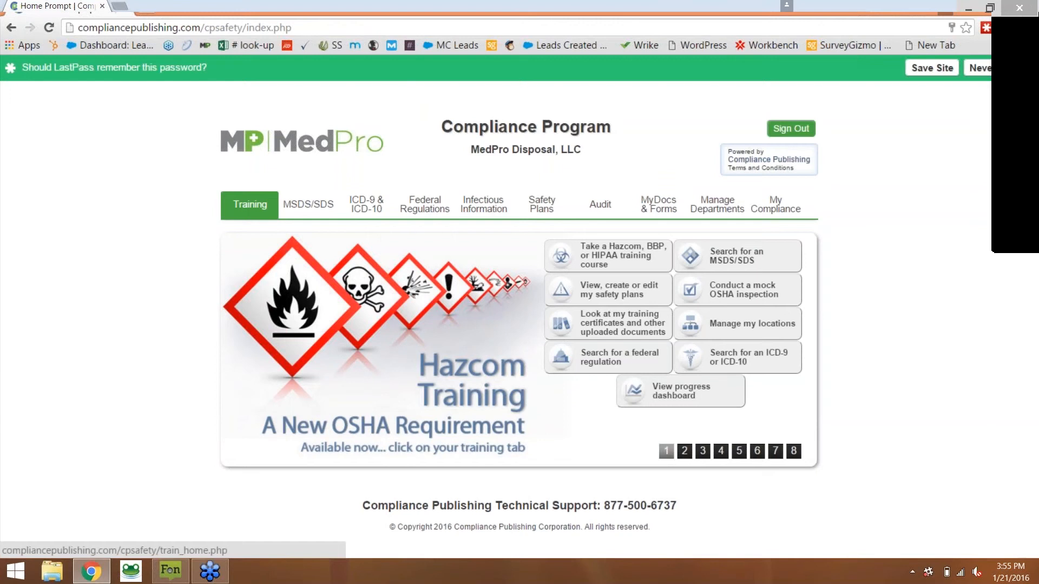
# - Go to Training > Training to see the individual and group training login options
pyautogui.click(250, 205)
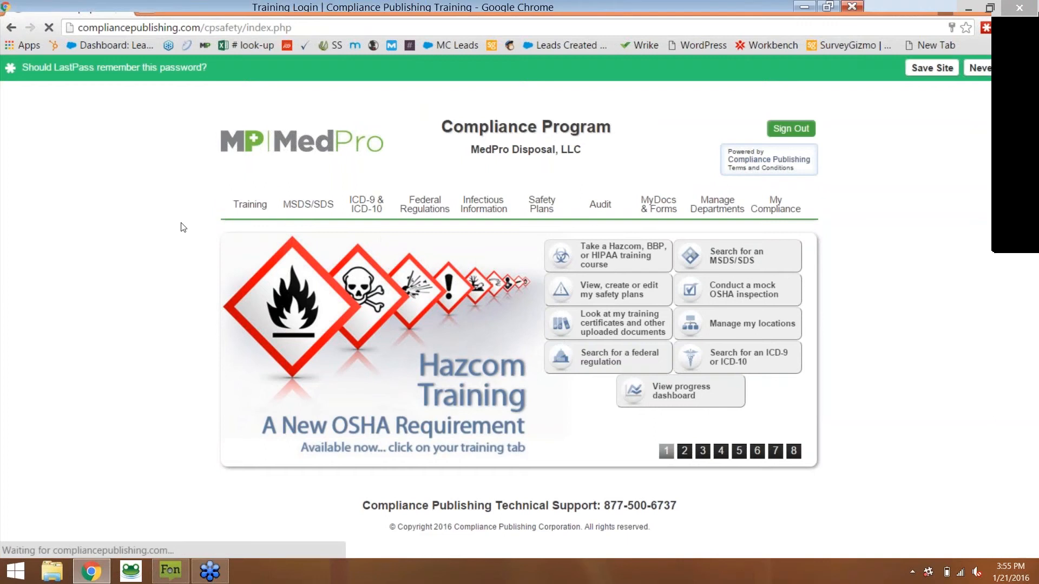
pyautogui.click(250, 205)
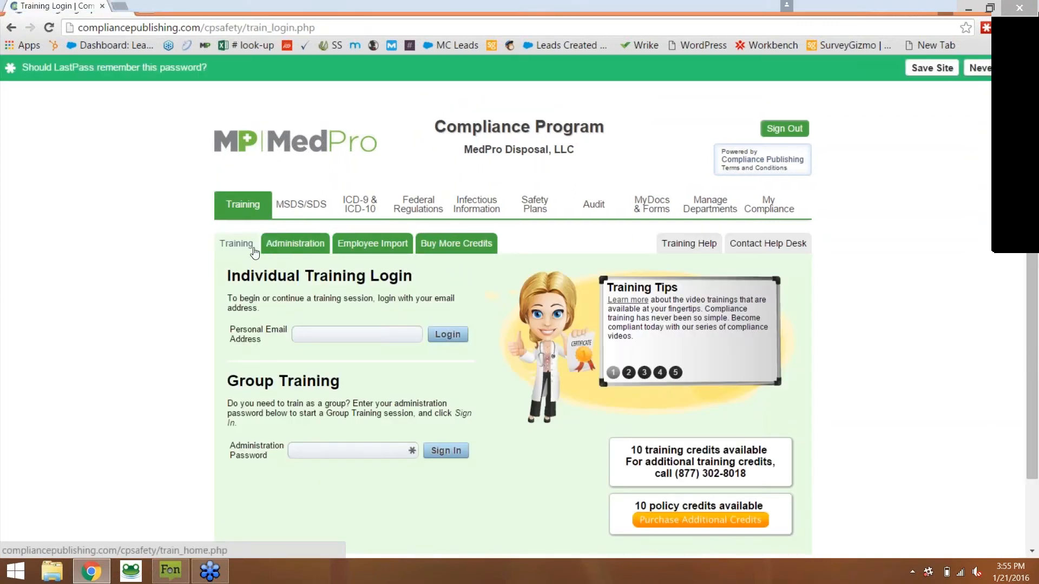
pyautogui.scroll(-3)
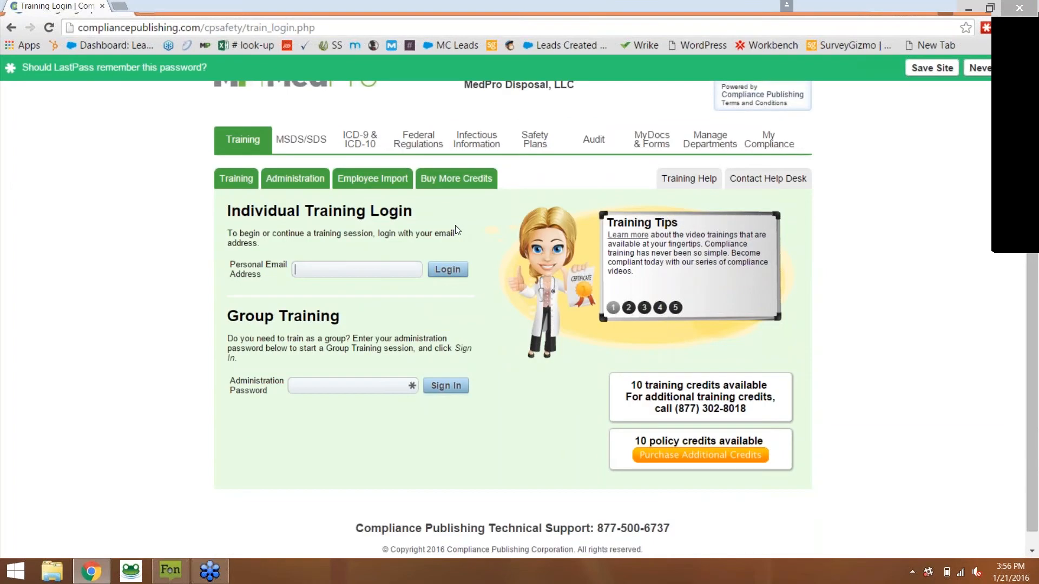
pyautogui.click(628, 307)
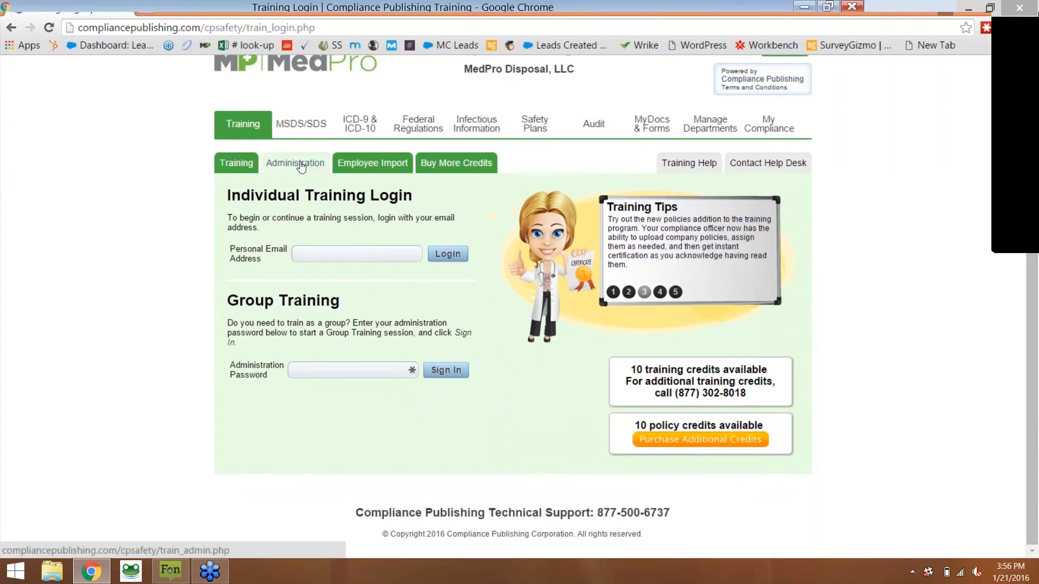
# - Unlock Training Administration with the extra password and scroll to the All Trainees list
pyautogui.click(294, 163)
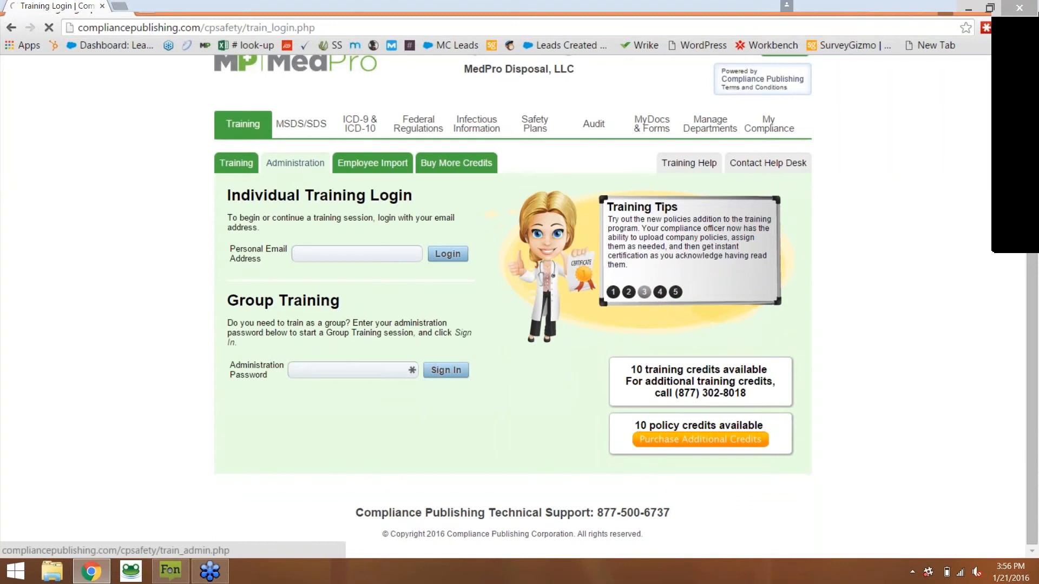
pyautogui.click(294, 163)
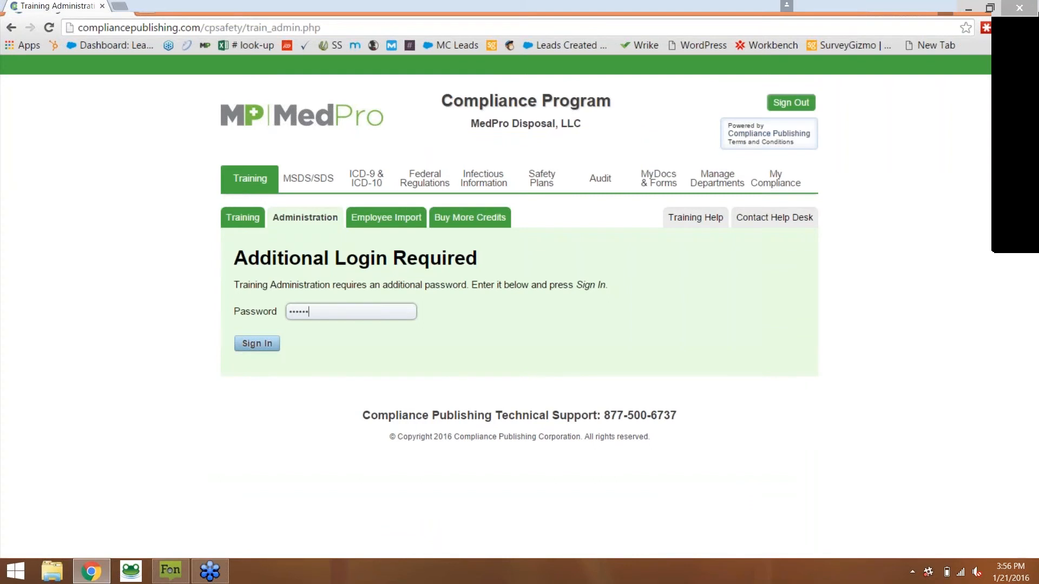
pyautogui.click(257, 343)
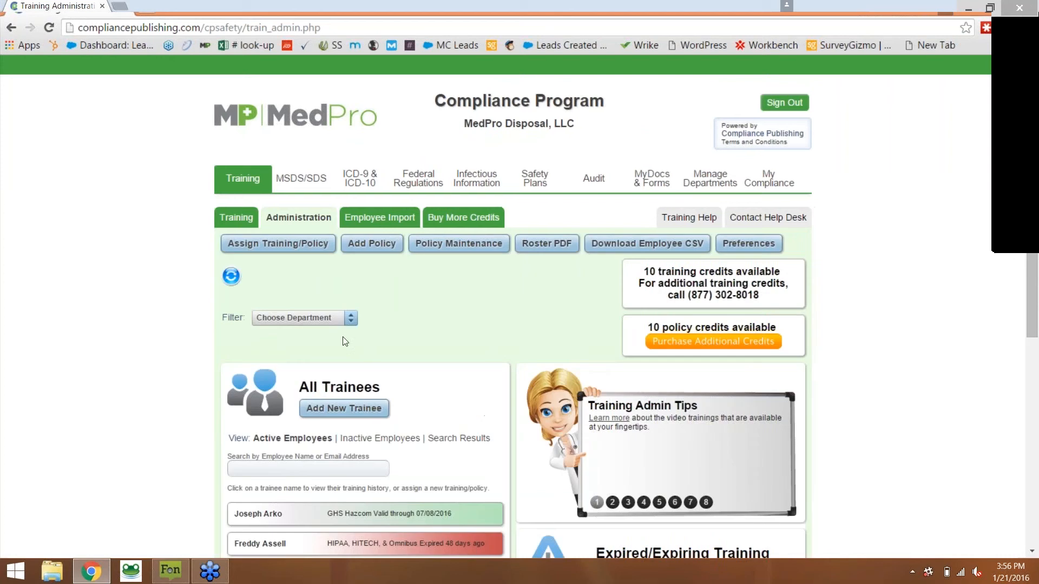
pyautogui.scroll(-3)
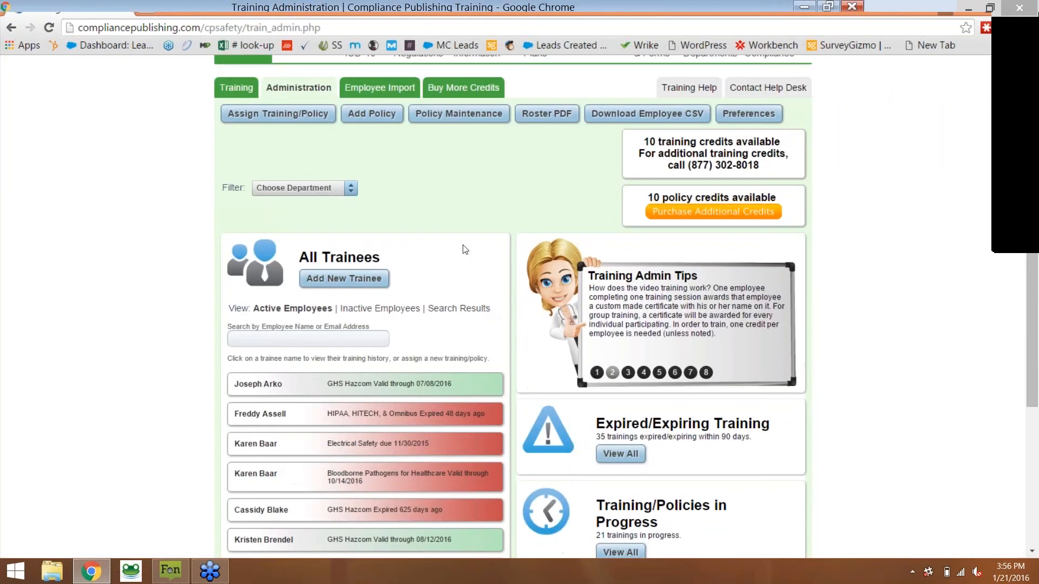
pyautogui.scroll(-3)
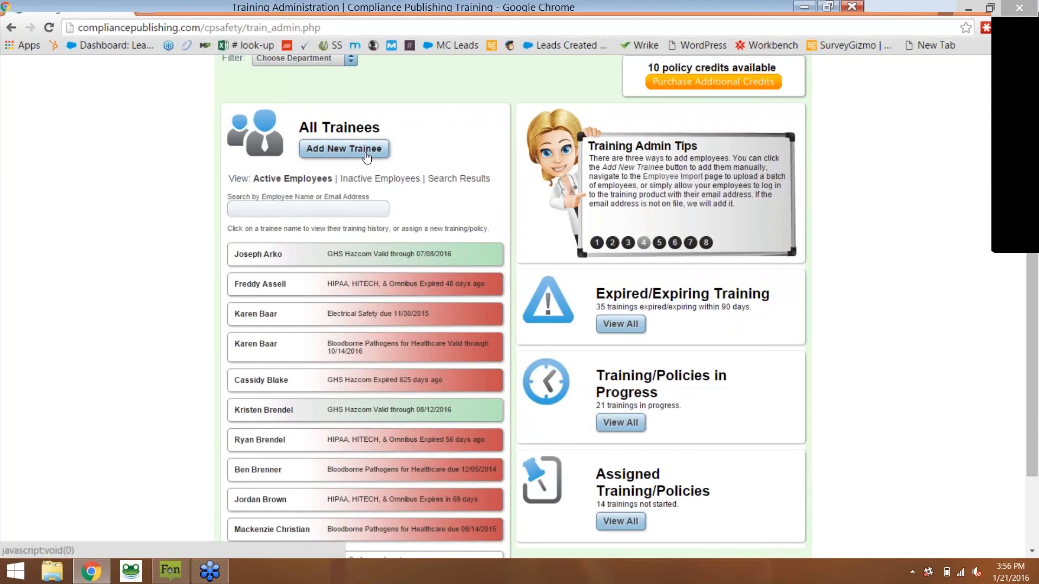
pyautogui.click(343, 149)
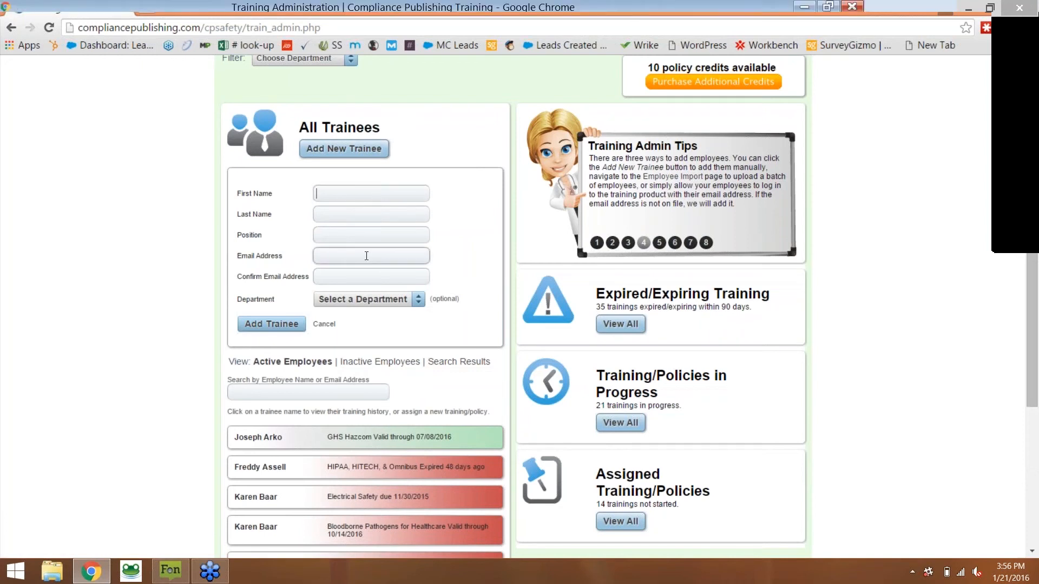
pyautogui.write('ra')
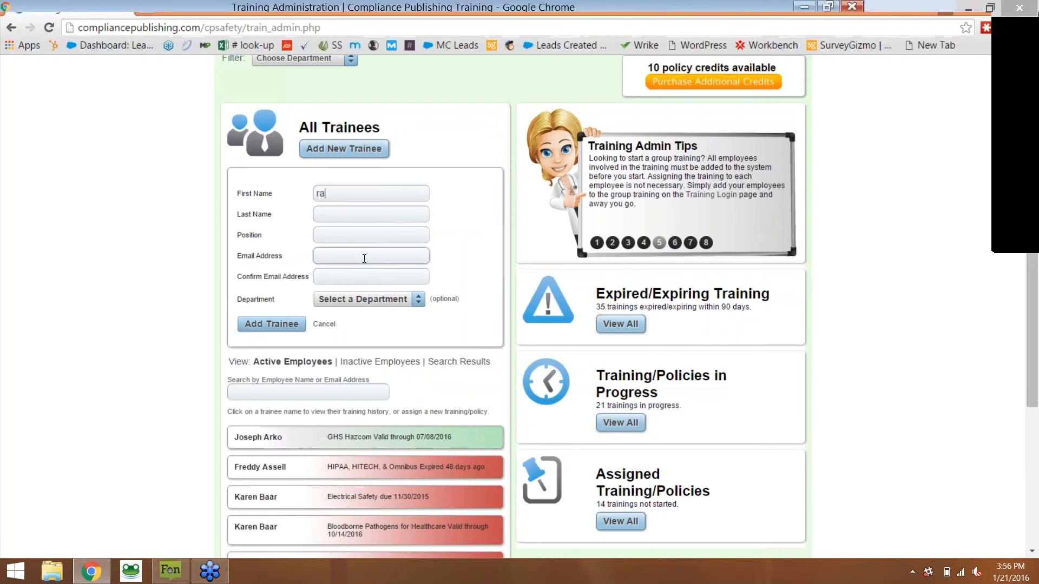
pyautogui.write('u')
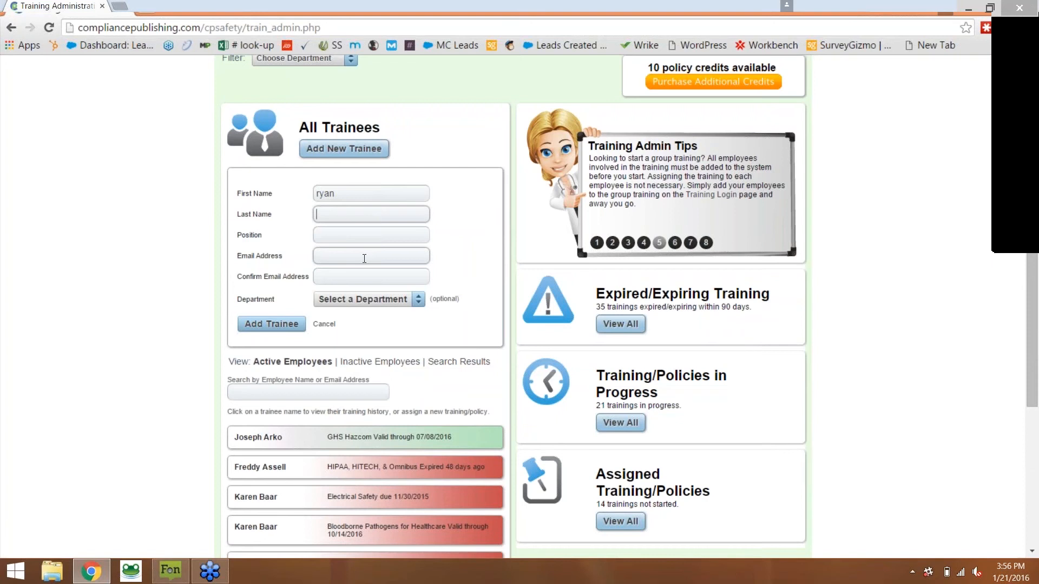
pyautogui.write('brendel')
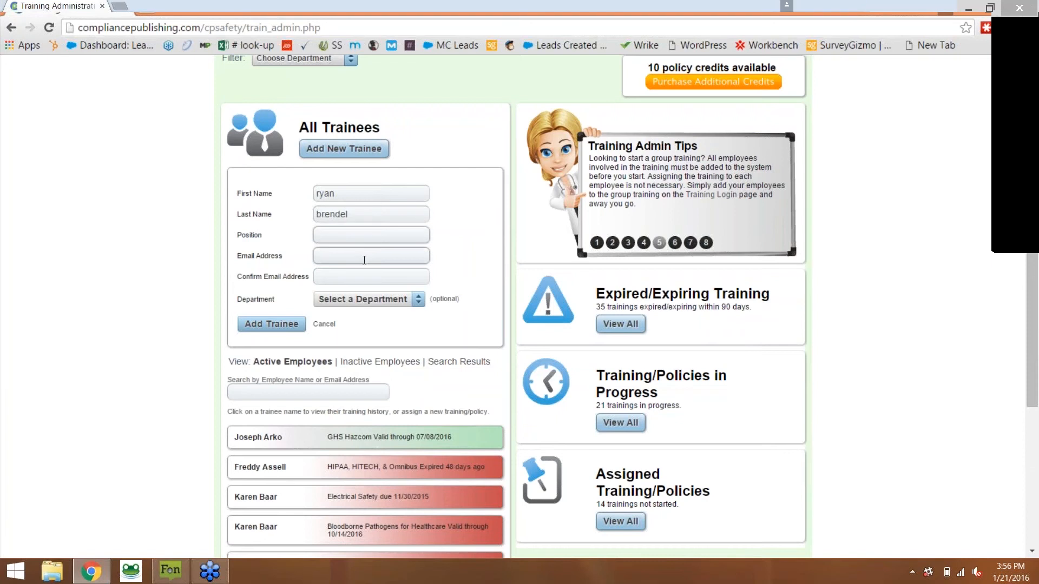
pyautogui.write('sales rep')
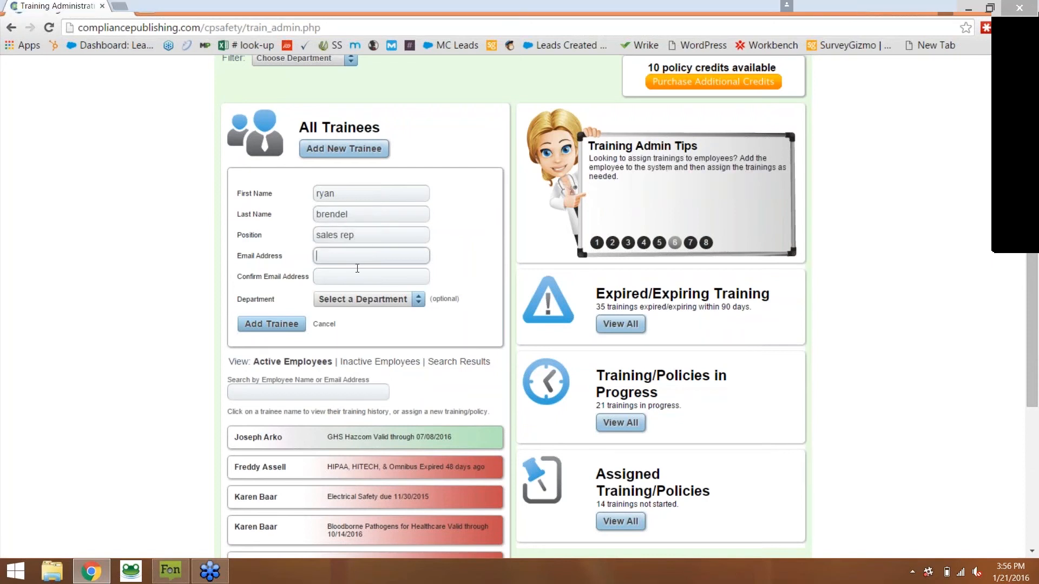
pyautogui.click(370, 276)
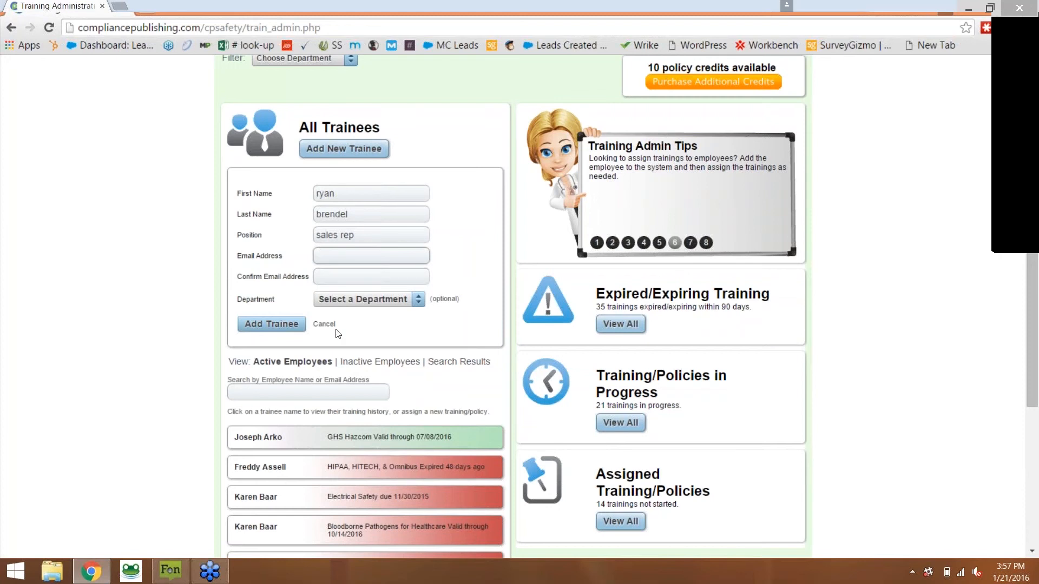
pyautogui.click(370, 256)
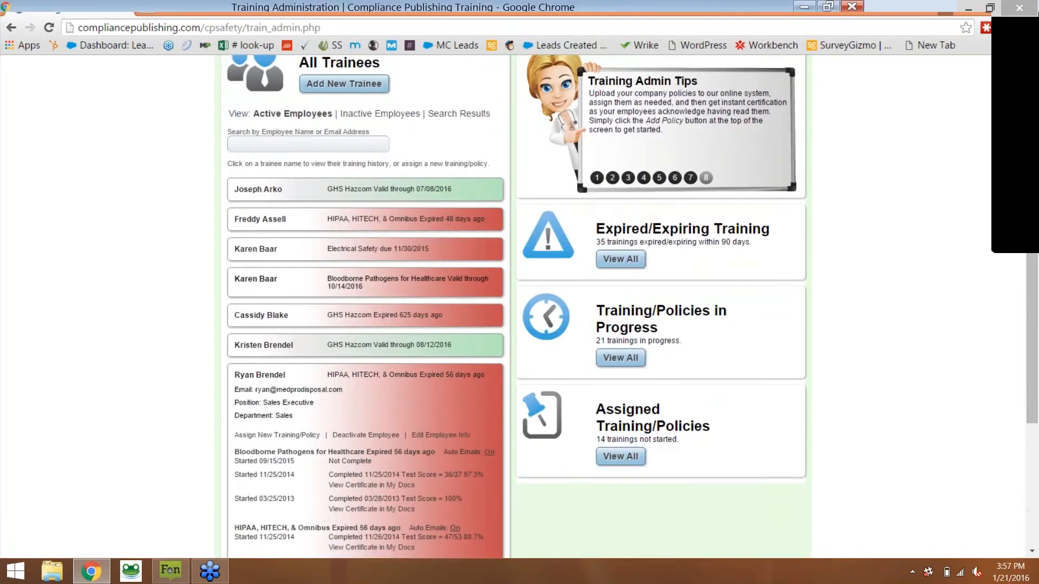
pyautogui.scroll(-3)
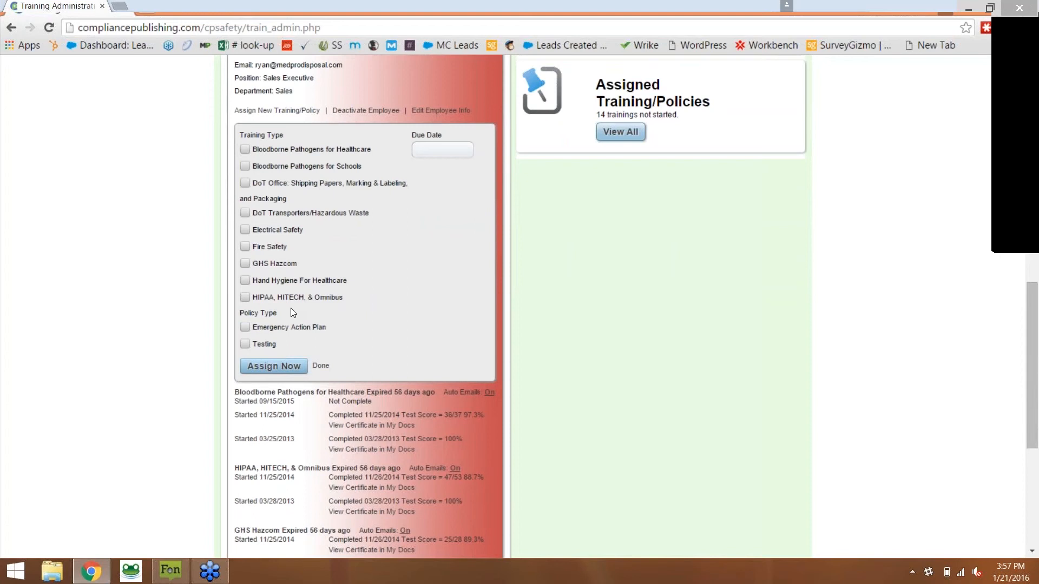
pyautogui.moveTo(329, 313)
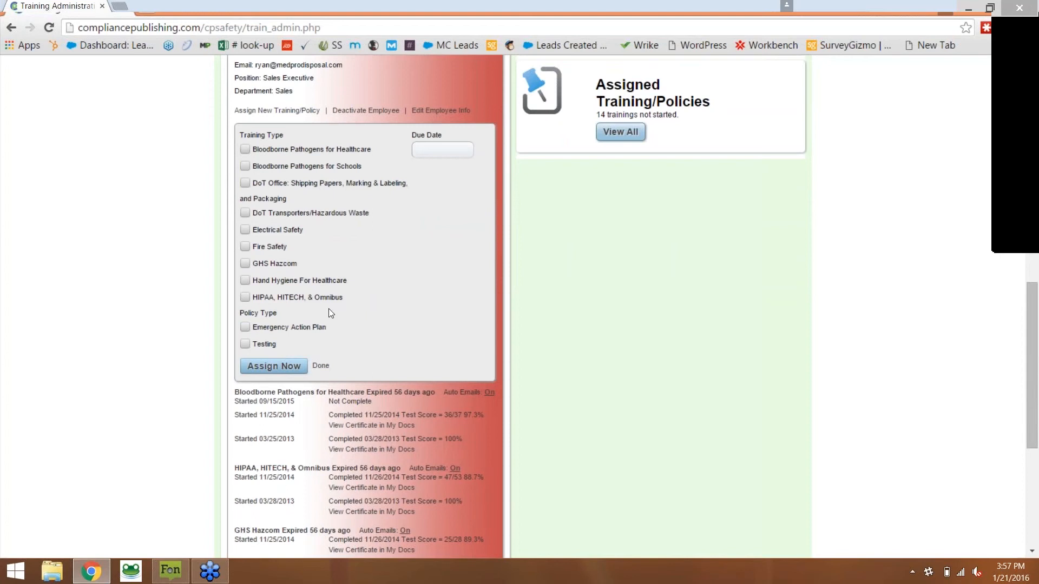
pyautogui.moveTo(343, 276)
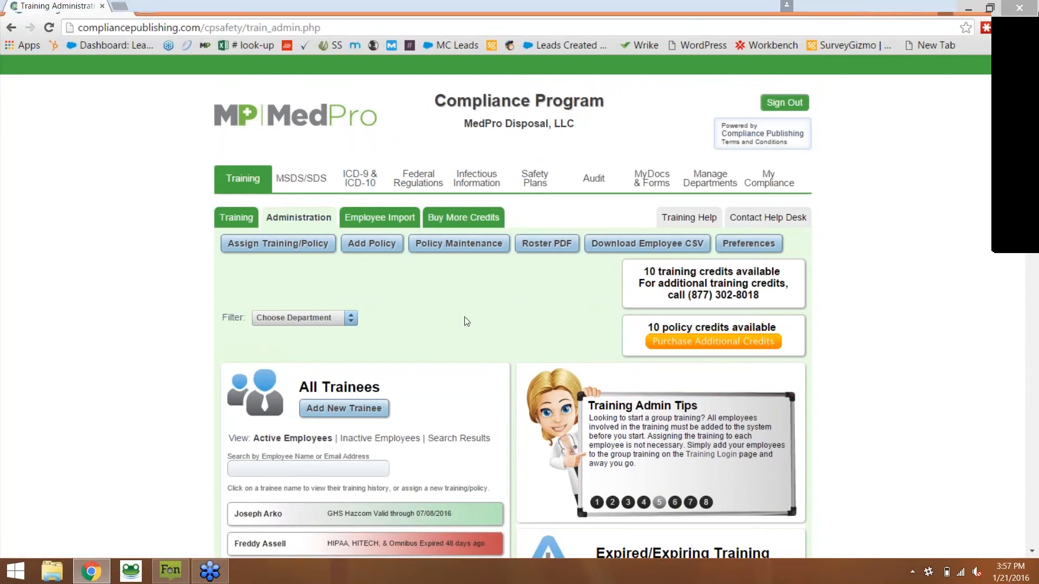
# - Scroll through the All Trainees list reviewing active trainees' training statuses
pyautogui.scroll(-3)
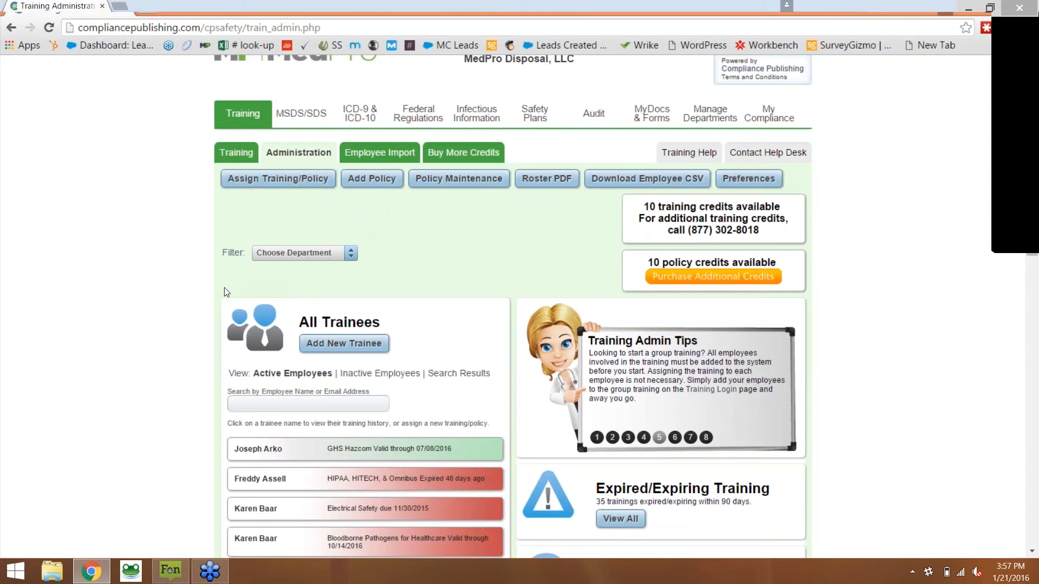
pyautogui.scroll(-3)
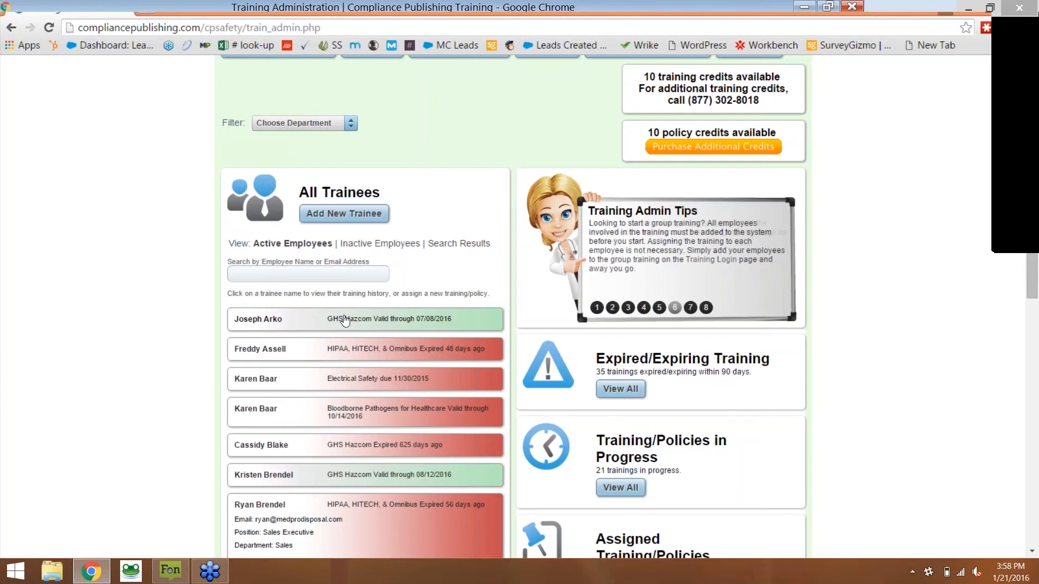
pyautogui.scroll(-3)
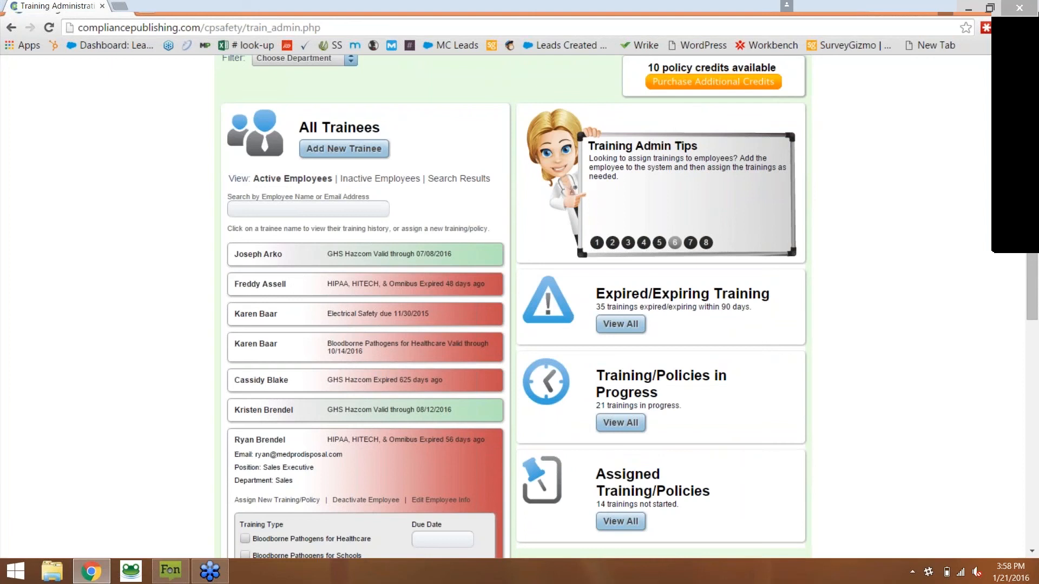
pyautogui.scroll(-3)
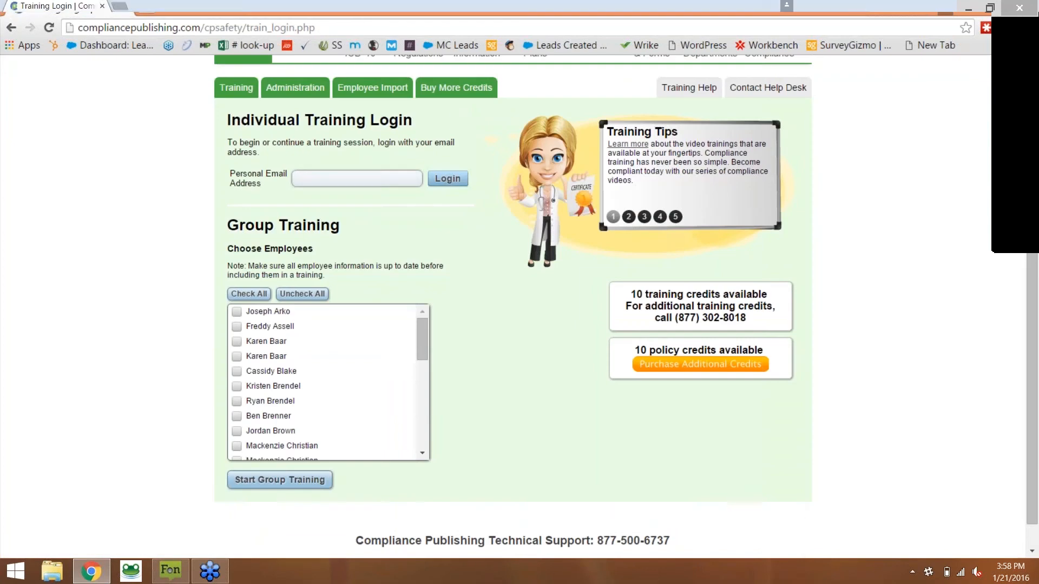
pyautogui.write('ryan')
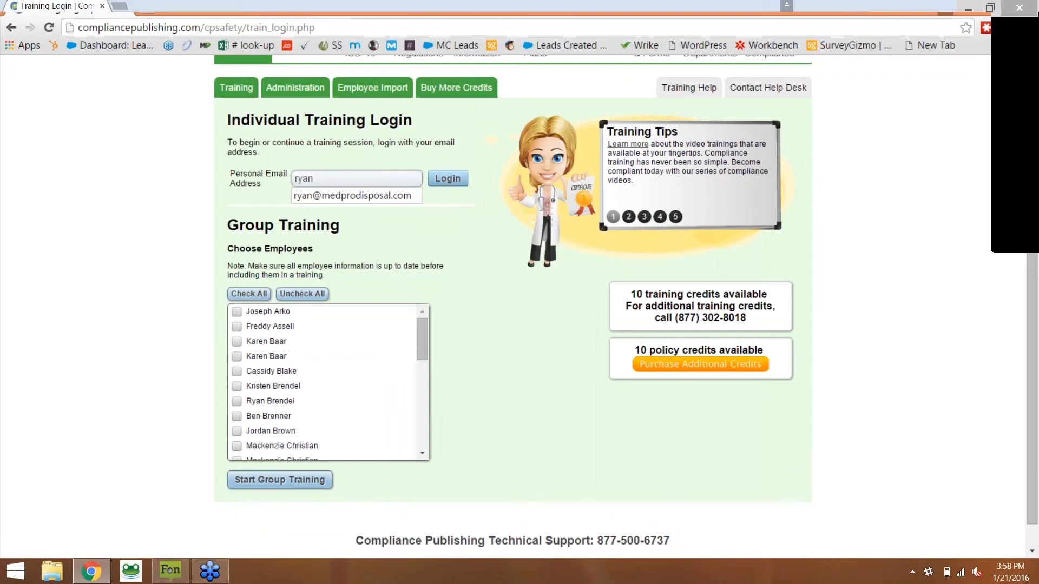
pyautogui.click(357, 196)
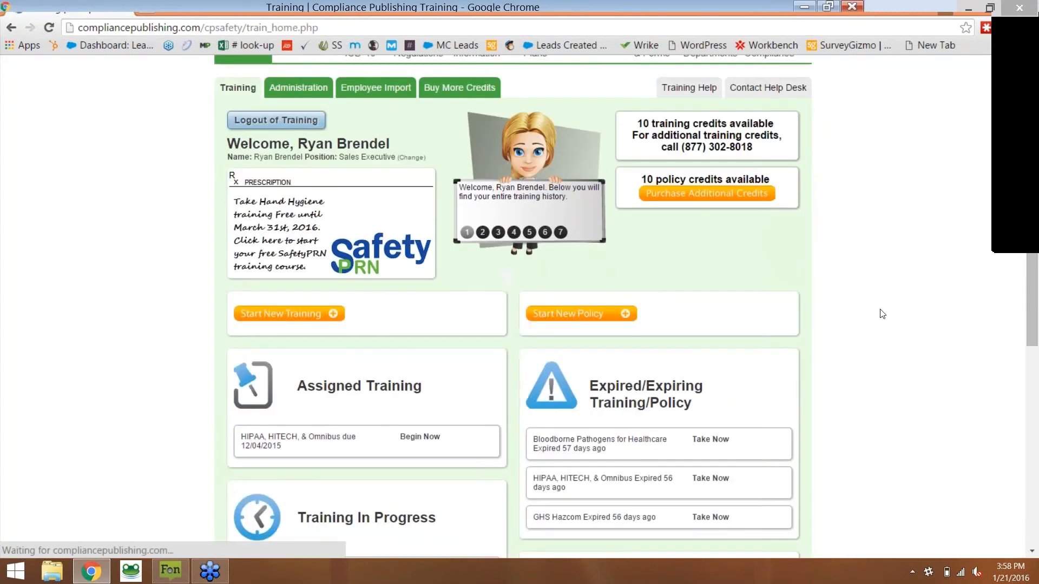
pyautogui.scroll(-3)
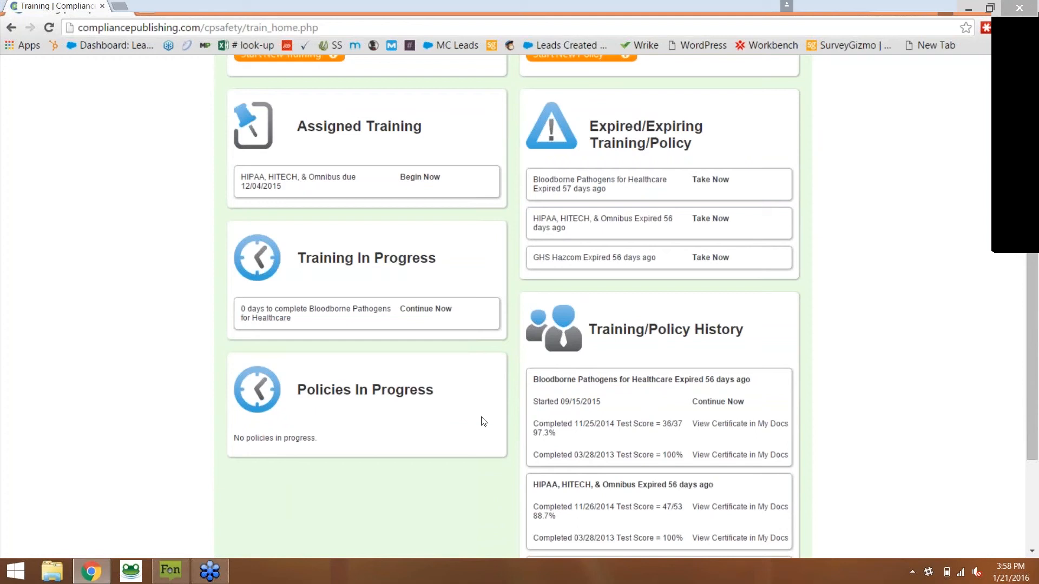
pyautogui.scroll(-3)
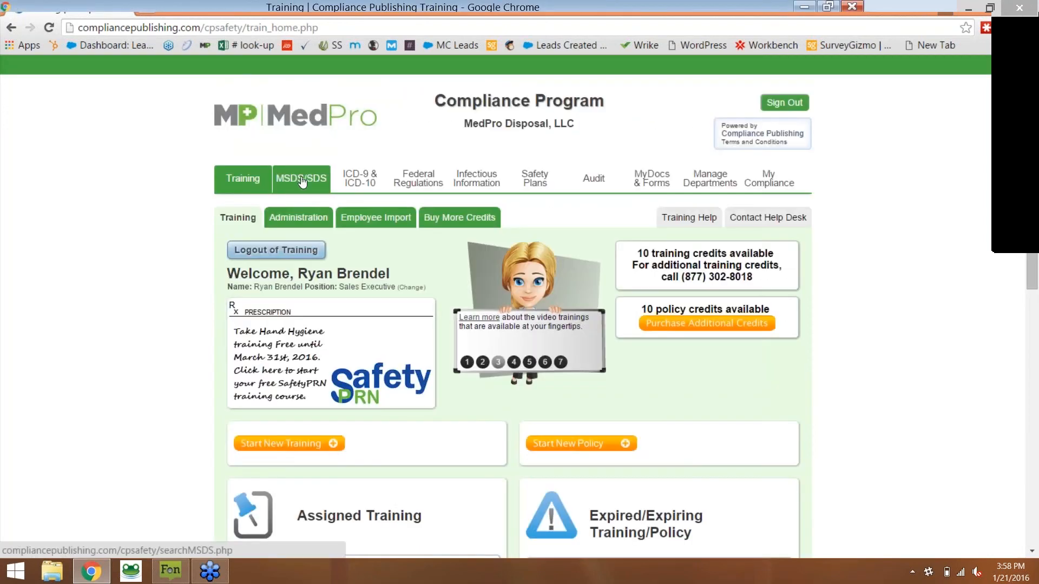
# - Go to the MSDS/SDS Search page and place the cursor in the Manufacturer field
pyautogui.click(300, 179)
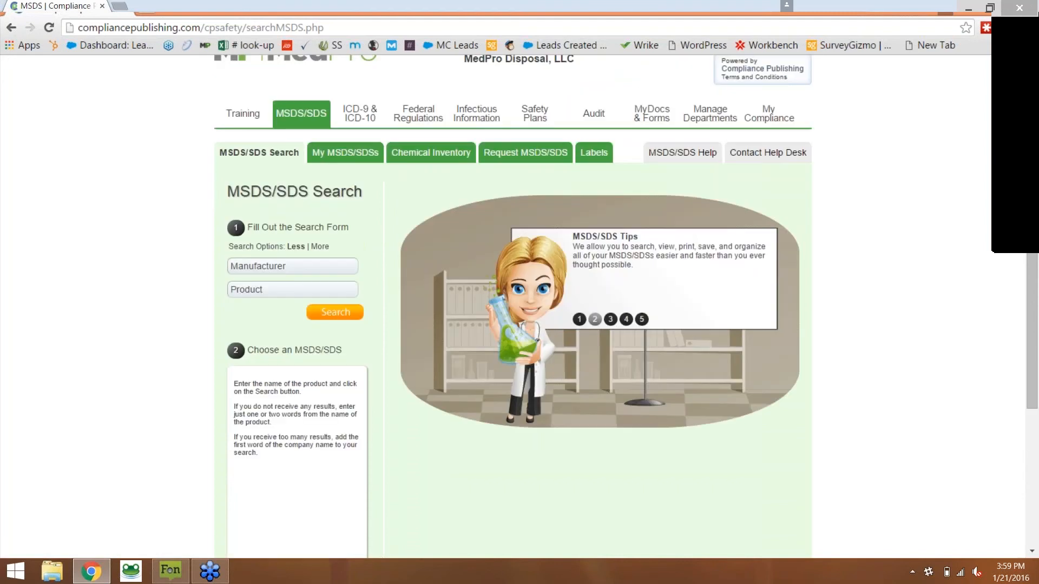
pyautogui.scroll(-3)
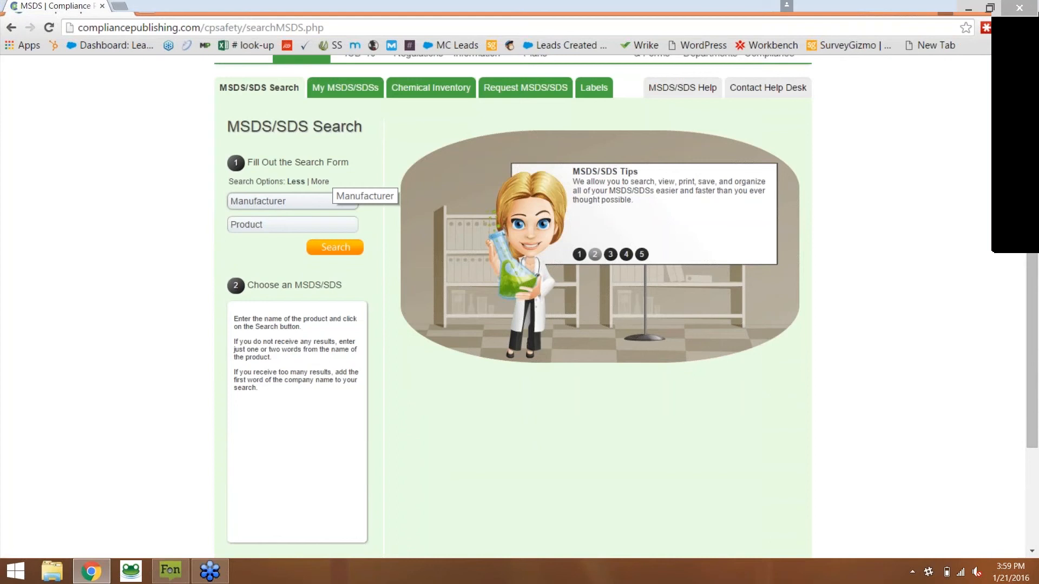
pyautogui.click(609, 254)
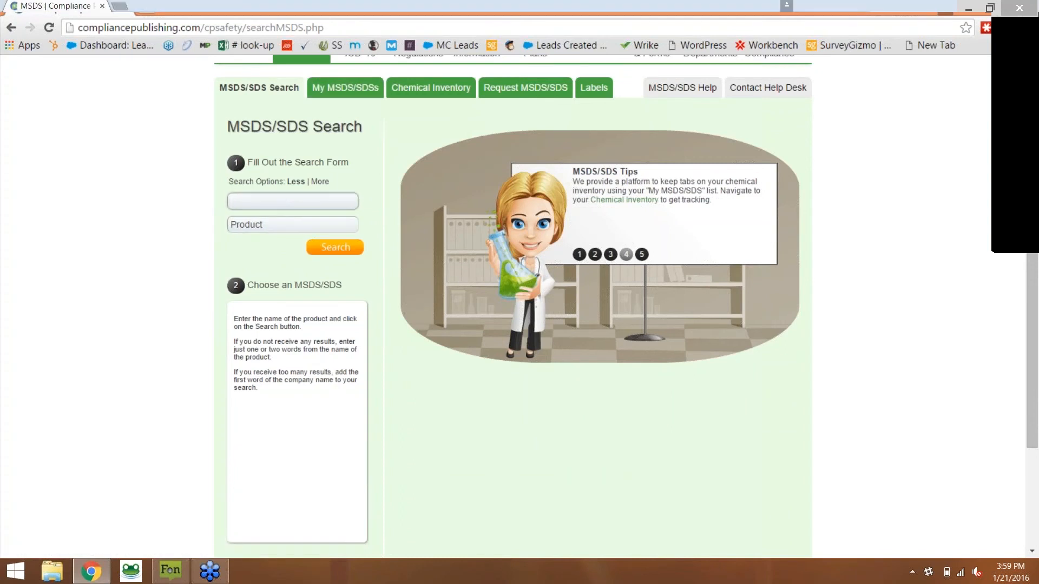
# - Search safety data sheets for manufacturer 3m and product window cleaner, returning 8 results
pyautogui.click(292, 202)
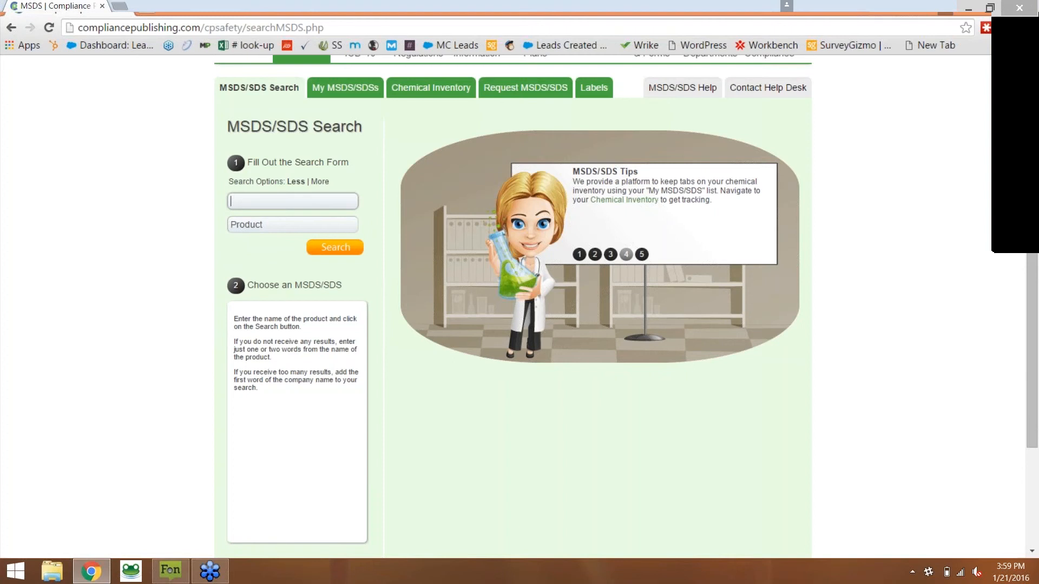
pyautogui.write('3m')
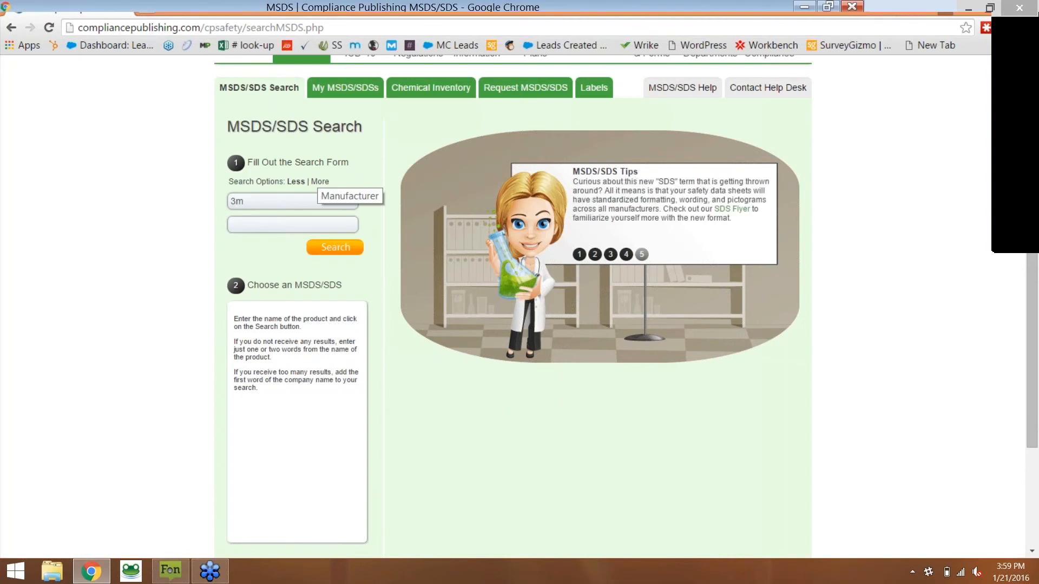
pyautogui.write('window clie')
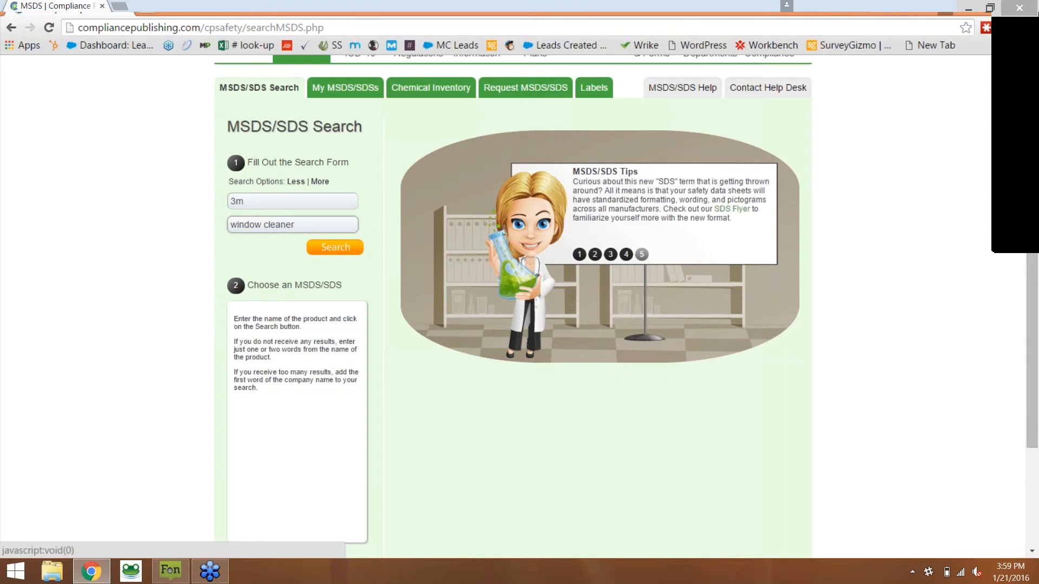
pyautogui.click(334, 245)
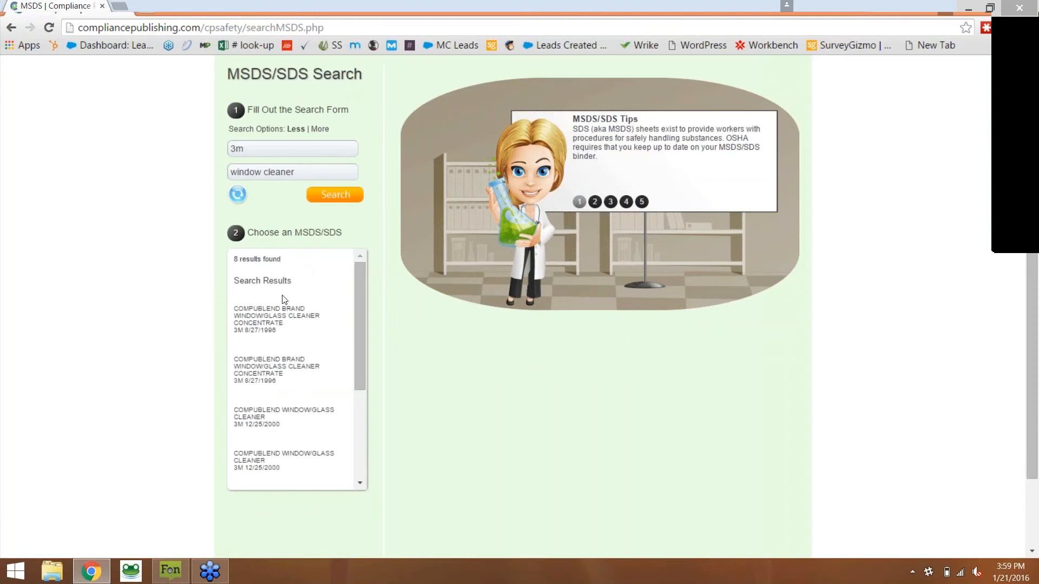
# - Load the first Compublend window/glass cleaner result in the SDS viewer and page through it
pyautogui.click(276, 318)
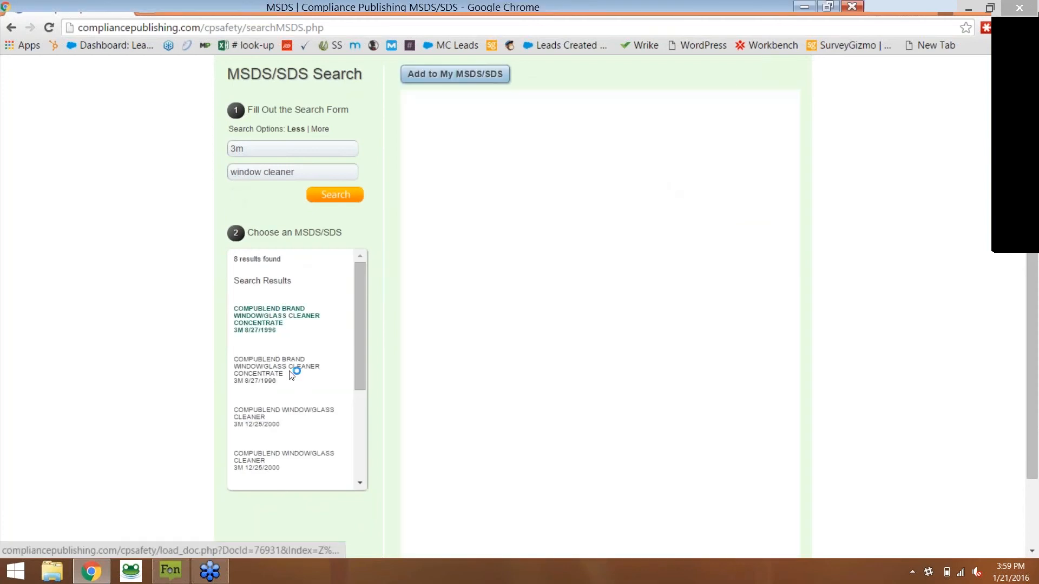
pyautogui.click(276, 371)
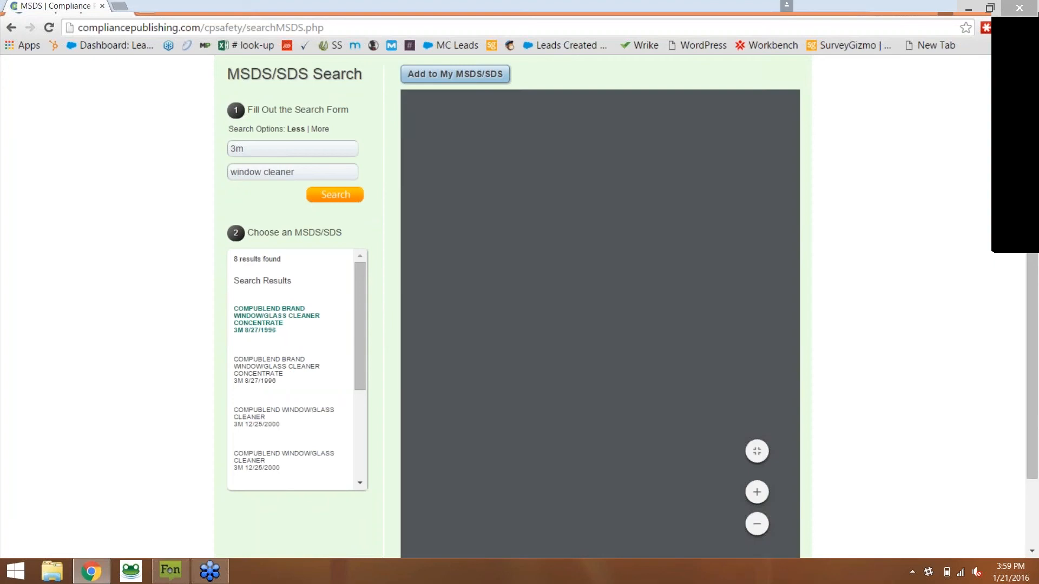
pyautogui.click(276, 318)
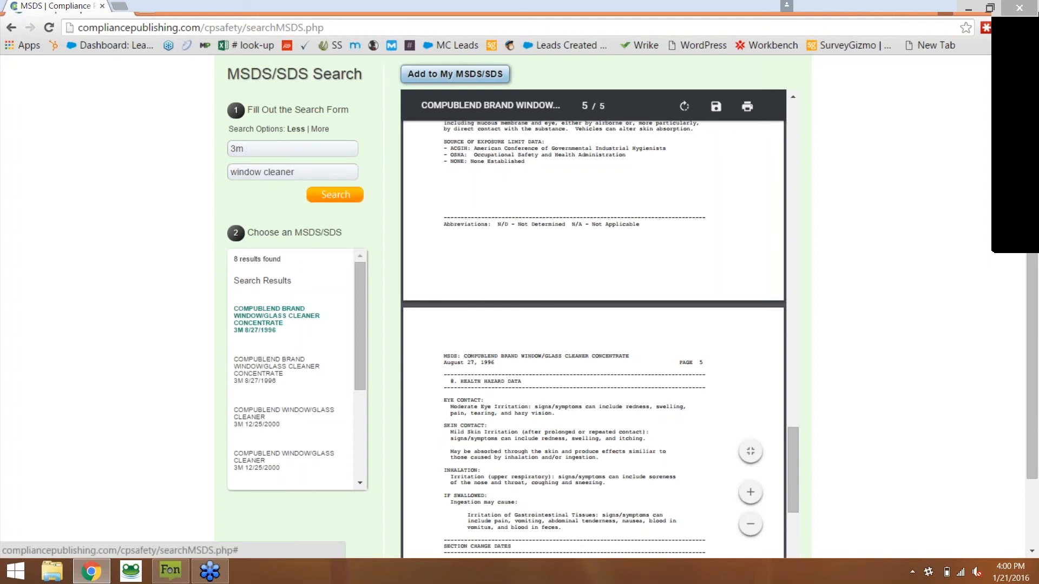
pyautogui.click(455, 74)
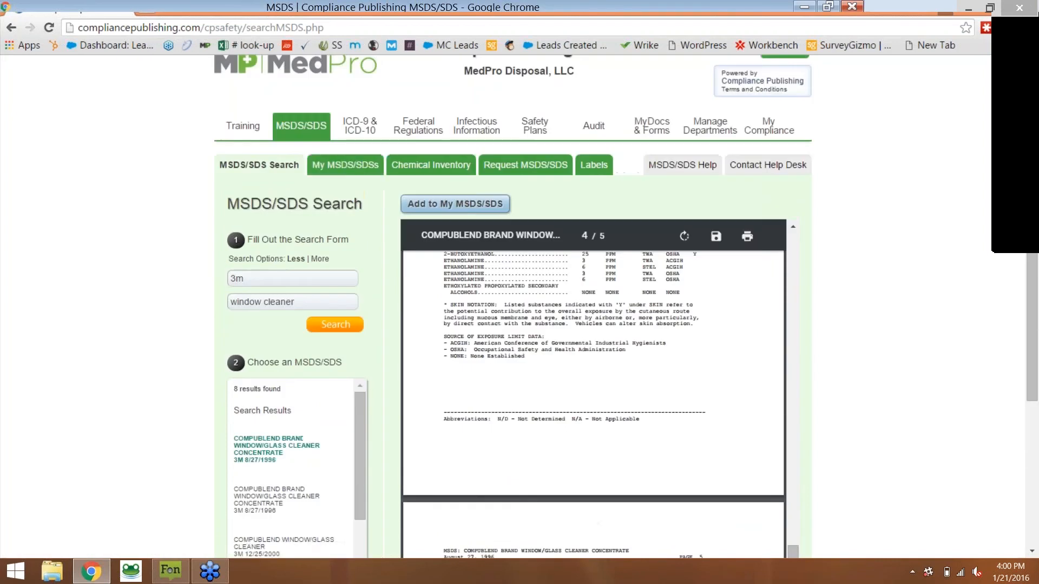
# - Show the Chemical Inventory list under My MSDS/SDSs and look through products, CAS numbers and counts
pyautogui.click(344, 165)
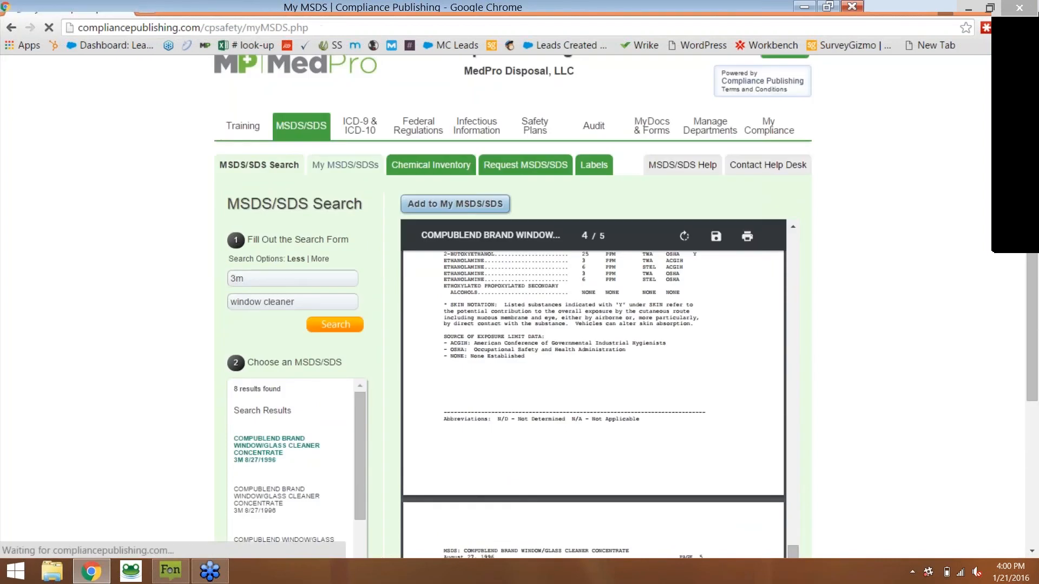
pyautogui.click(345, 164)
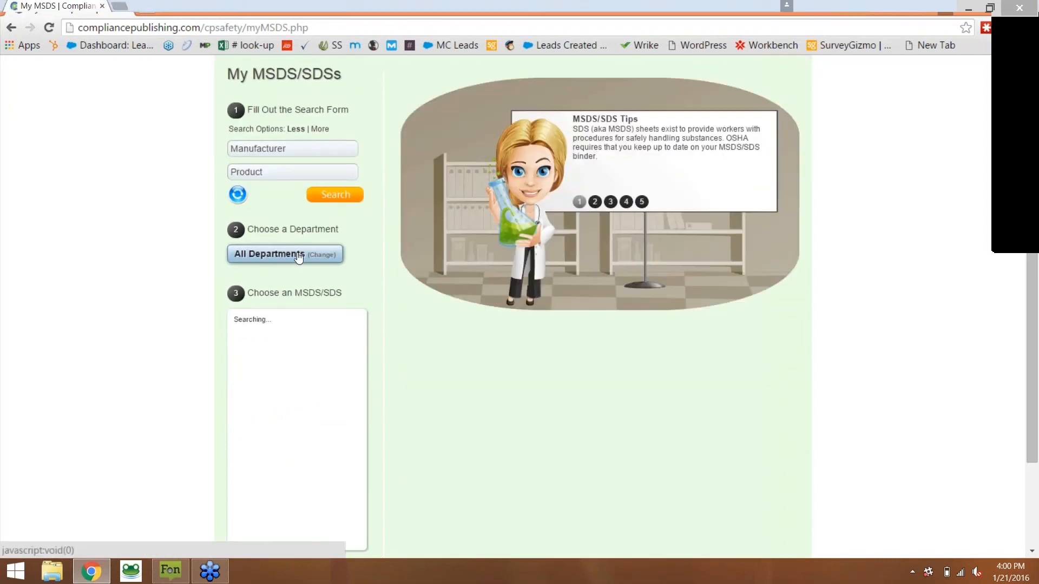
pyautogui.click(278, 254)
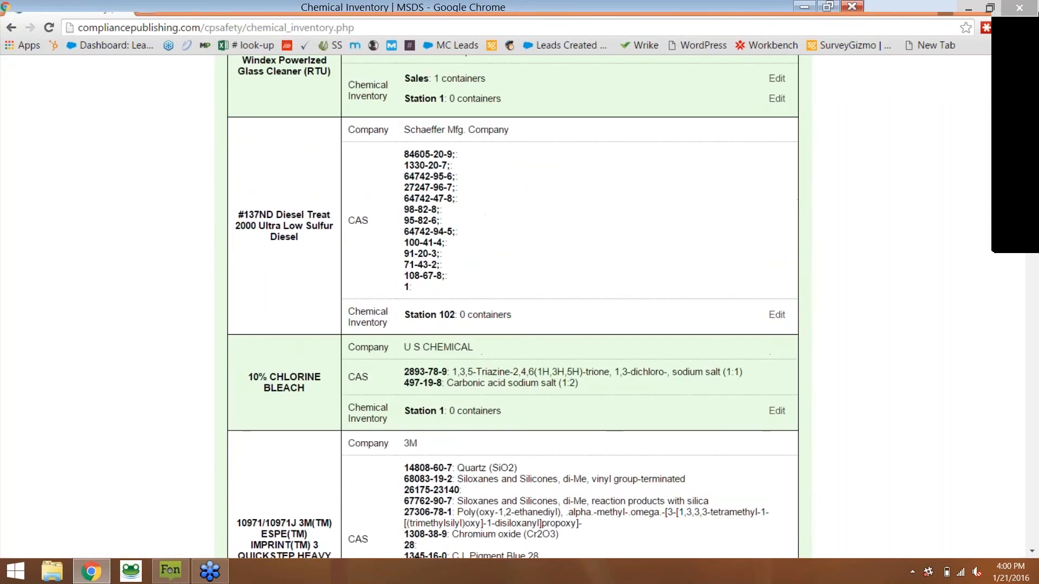
pyautogui.scroll(-3)
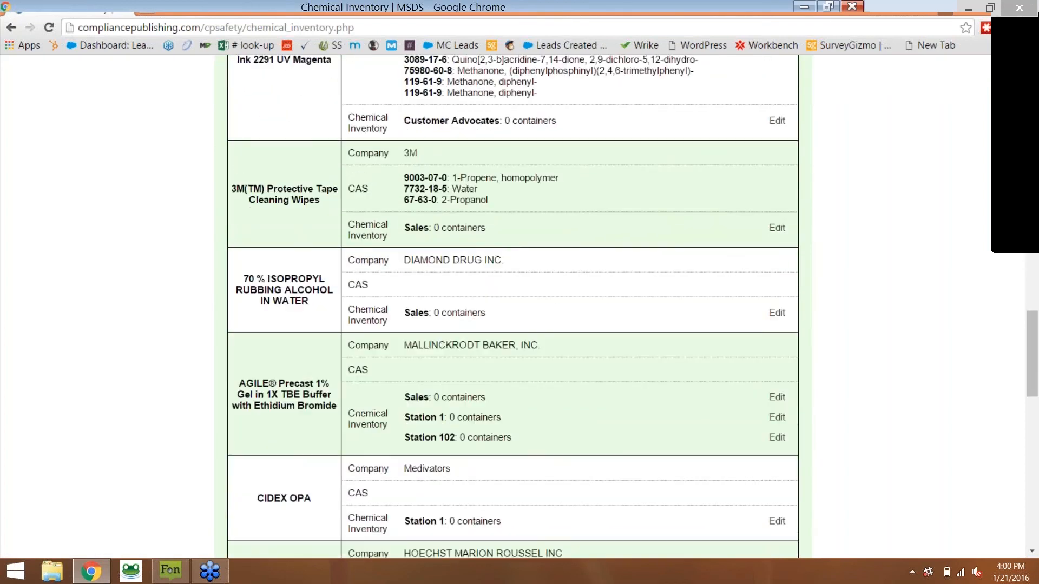
pyautogui.scroll(-3)
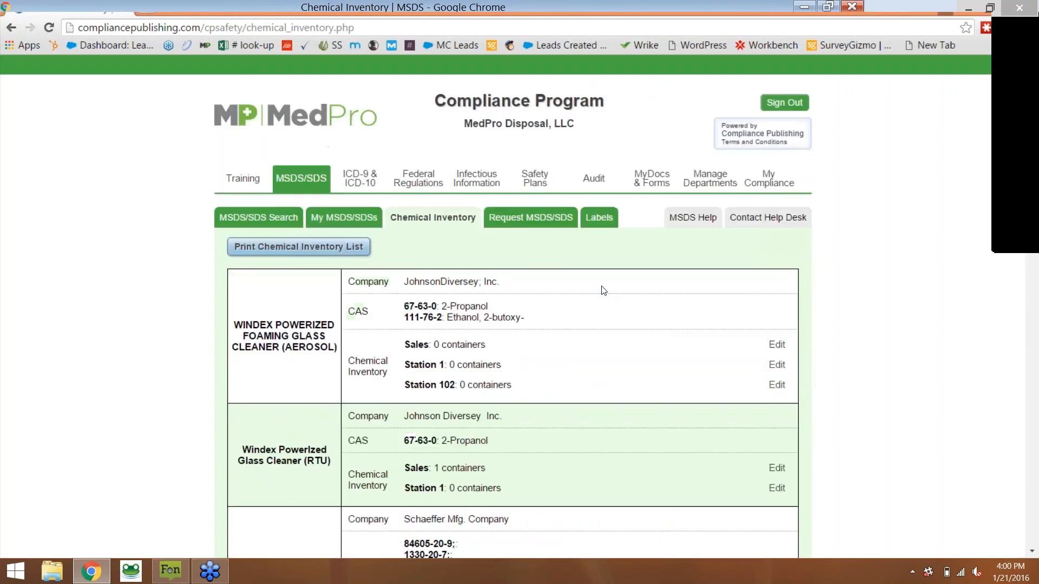
# - Show the Labels sub-tab with its labeling tips and SDS-to-label assignment section
pyautogui.click(598, 217)
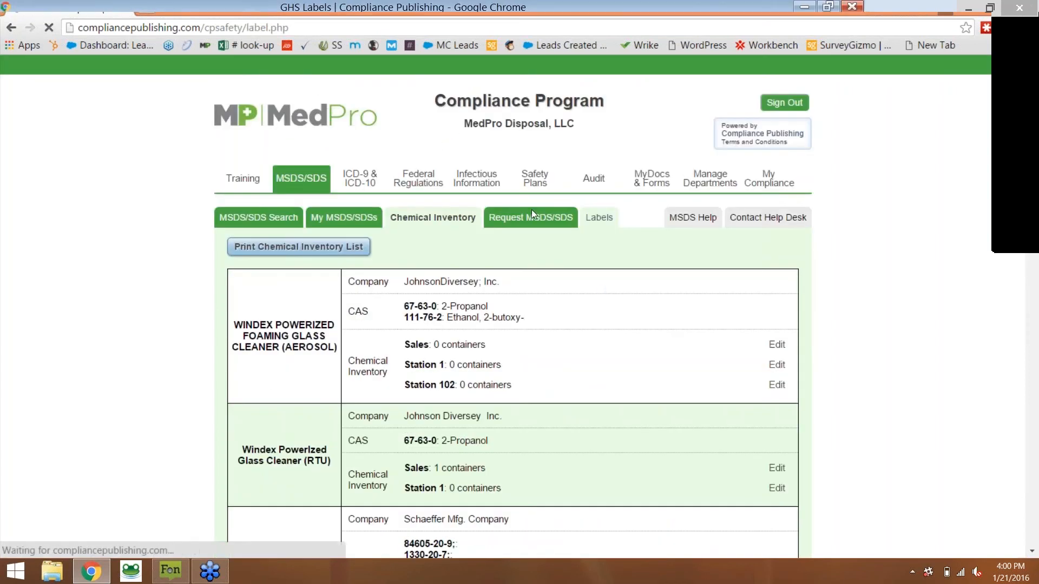
pyautogui.click(530, 218)
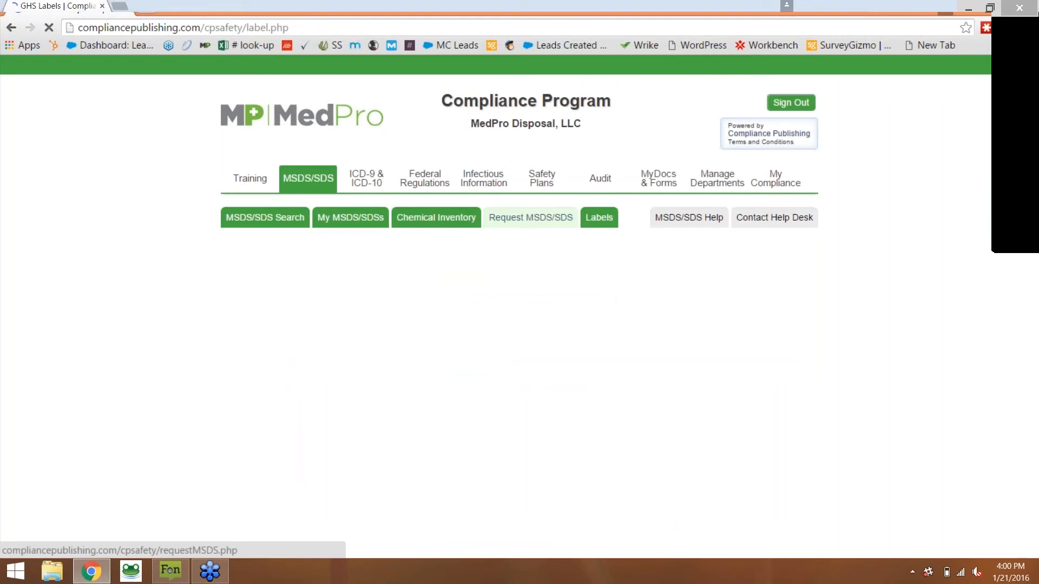
pyautogui.click(599, 218)
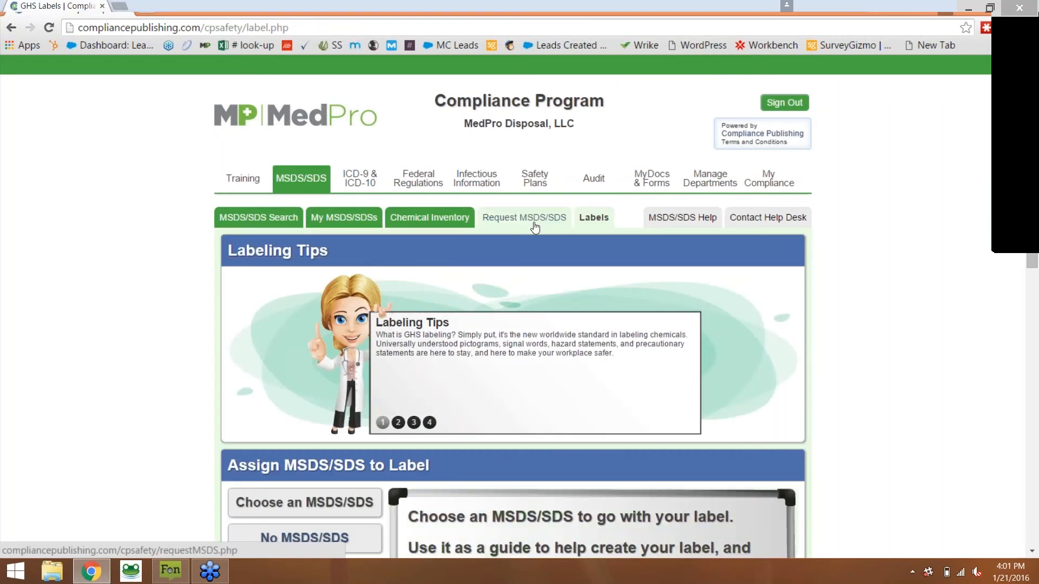
pyautogui.scroll(-3)
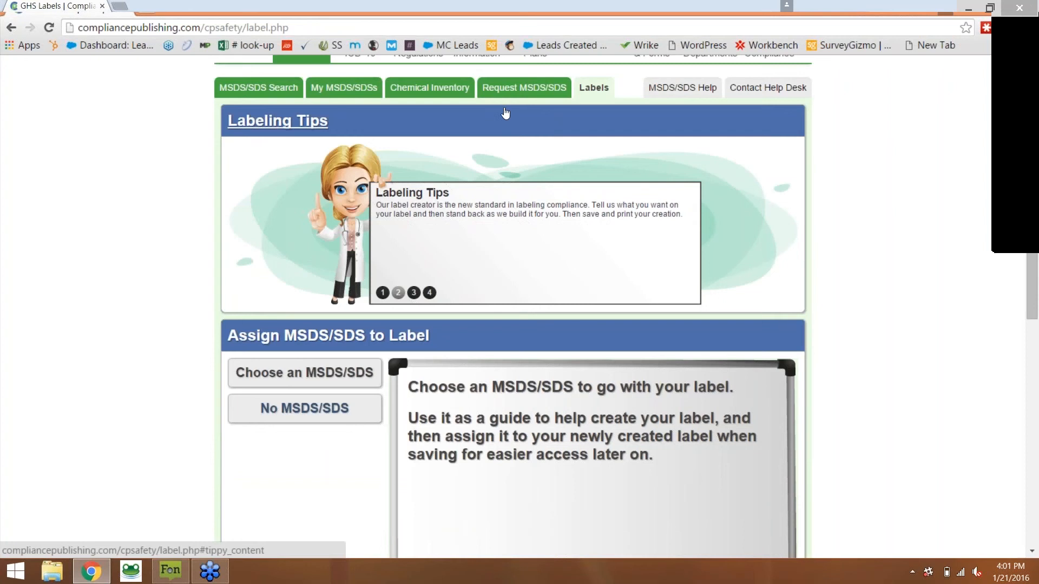
pyautogui.moveTo(513, 159)
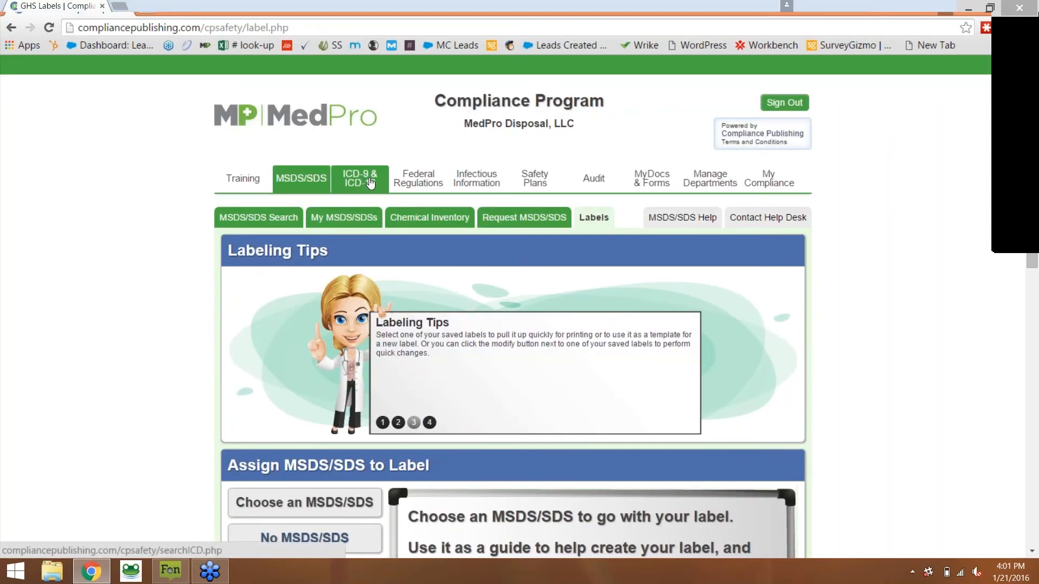
# - Show the ICD-9 & ICD-10 Search page with its ICD type choices and empty form
pyautogui.click(361, 178)
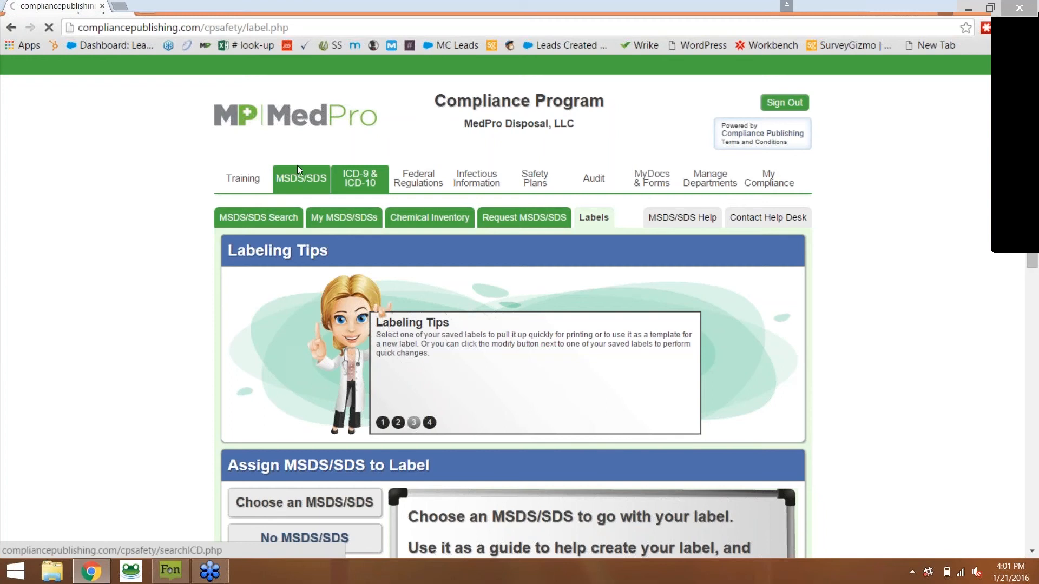
pyautogui.click(360, 178)
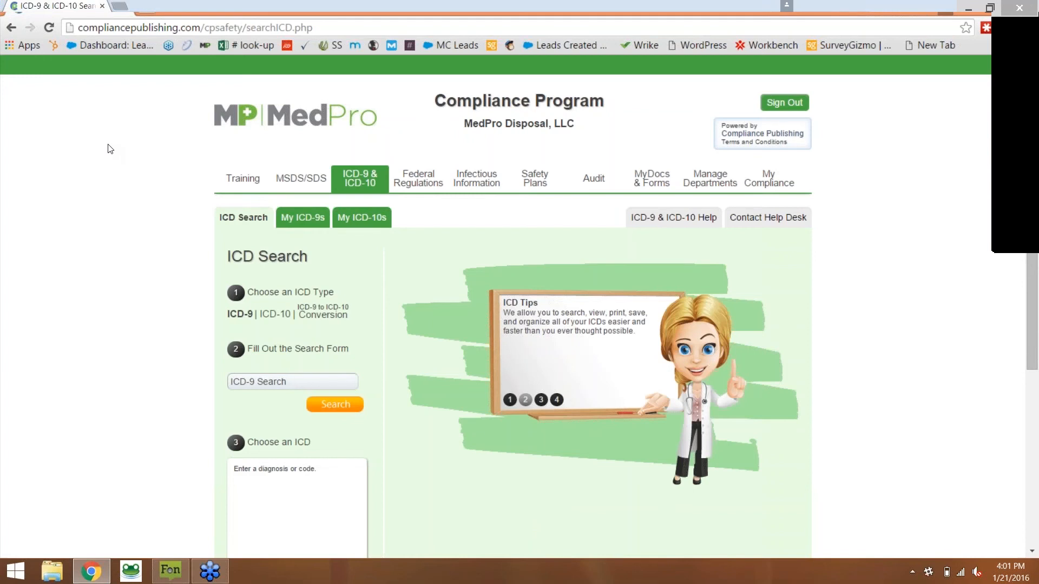
pyautogui.moveTo(351, 244)
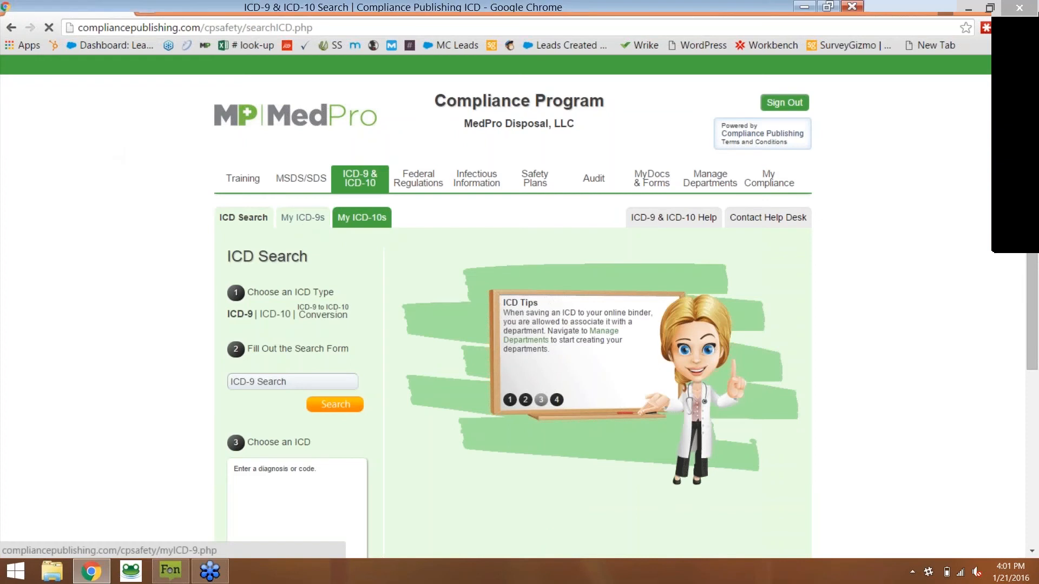
pyautogui.click(302, 217)
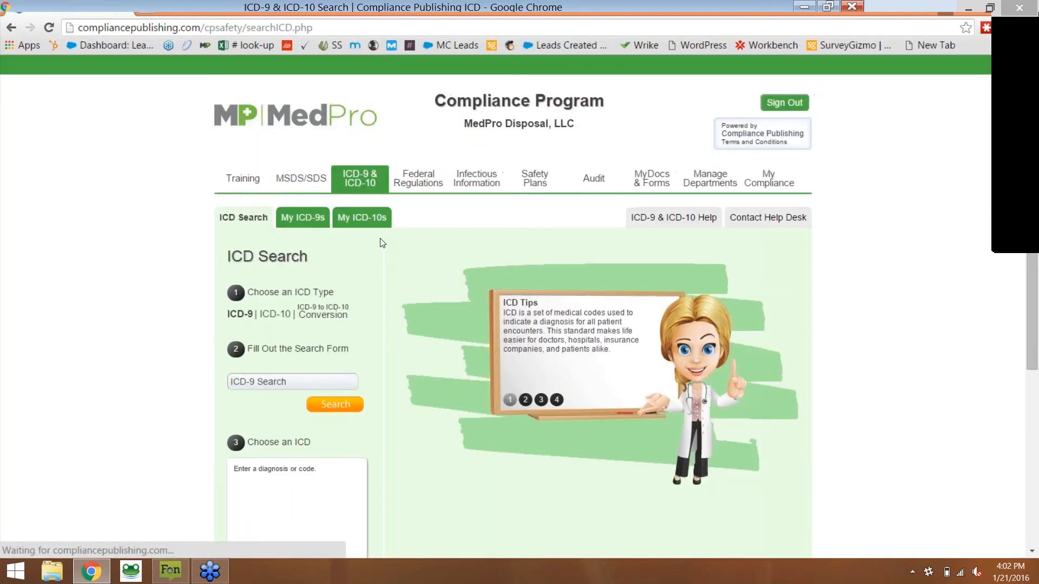
pyautogui.scroll(-3)
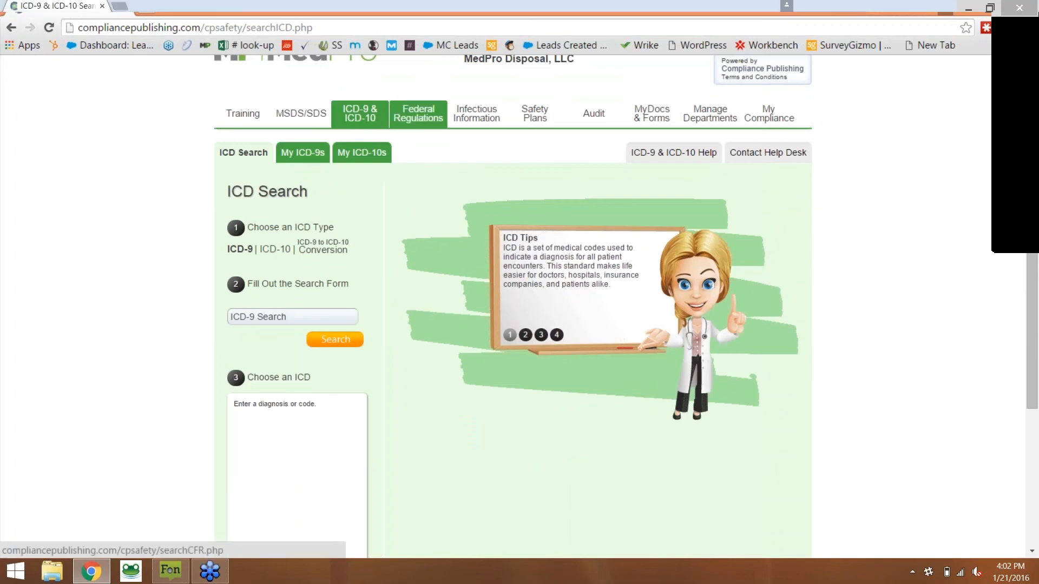
# - Show the Federal Regulation Search form with its year, keyword, title and subsection fields
pyautogui.click(418, 113)
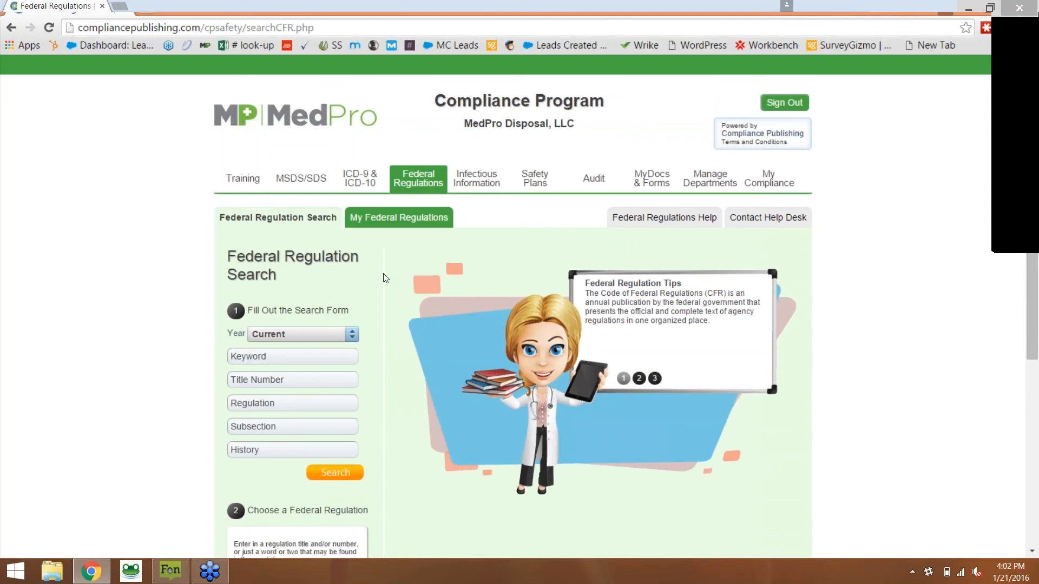
pyautogui.scroll(-3)
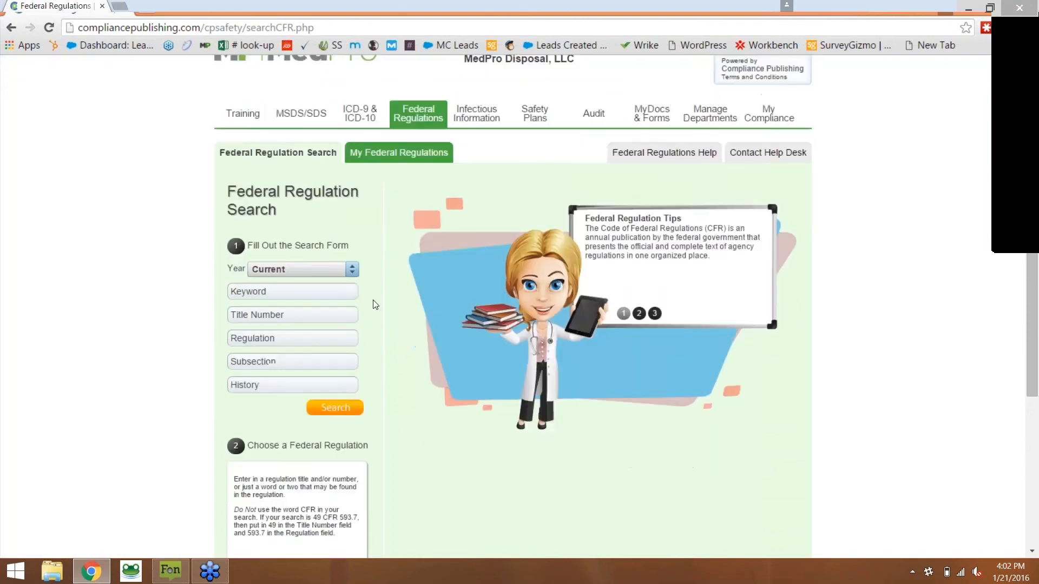
pyautogui.scroll(-3)
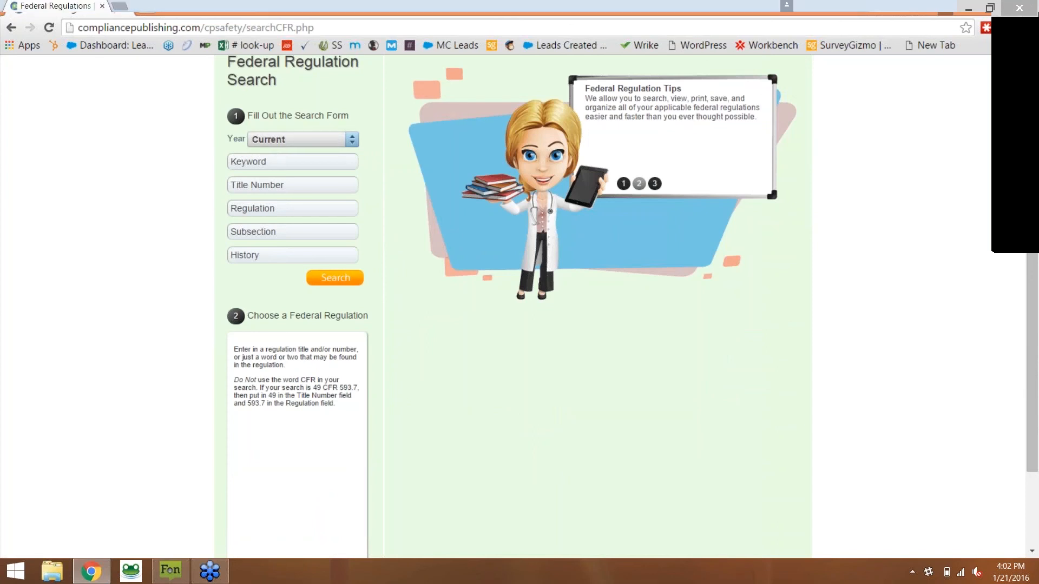
pyautogui.click(295, 162)
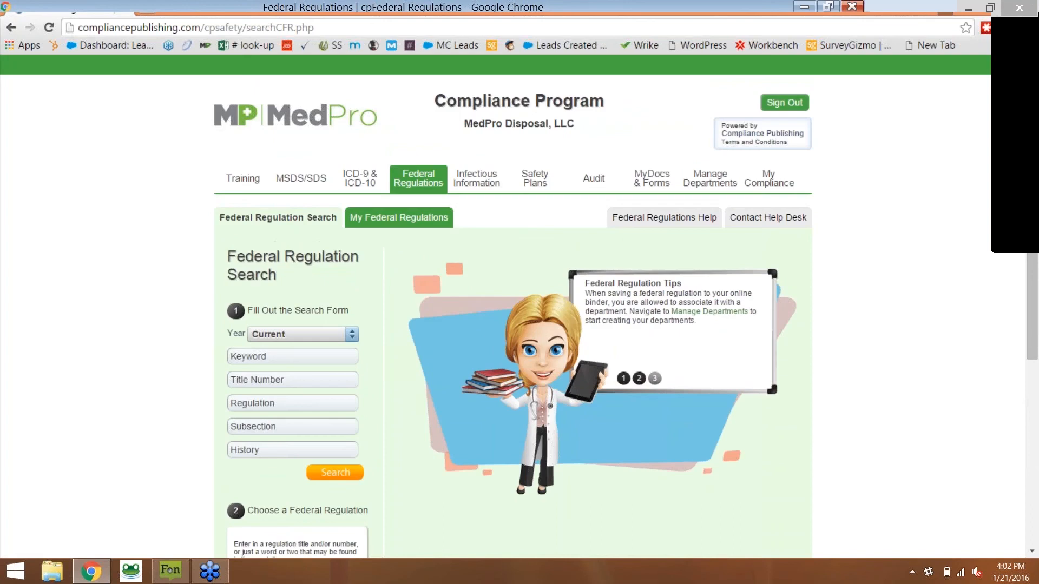
# - Show the Infectious Disease Information Center and look over its Ebola guidance
pyautogui.click(476, 179)
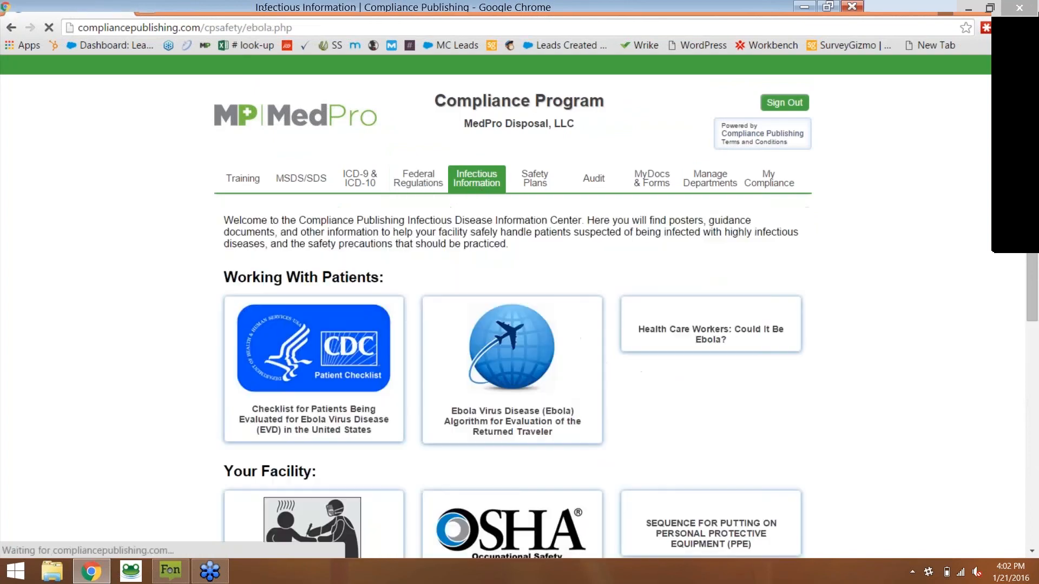
pyautogui.scroll(-3)
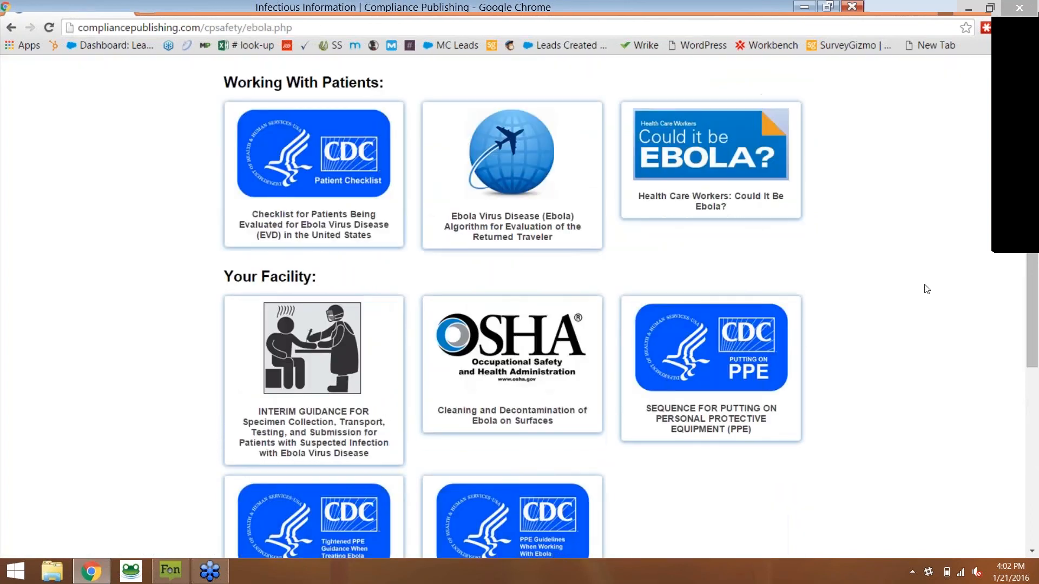
pyautogui.scroll(-3)
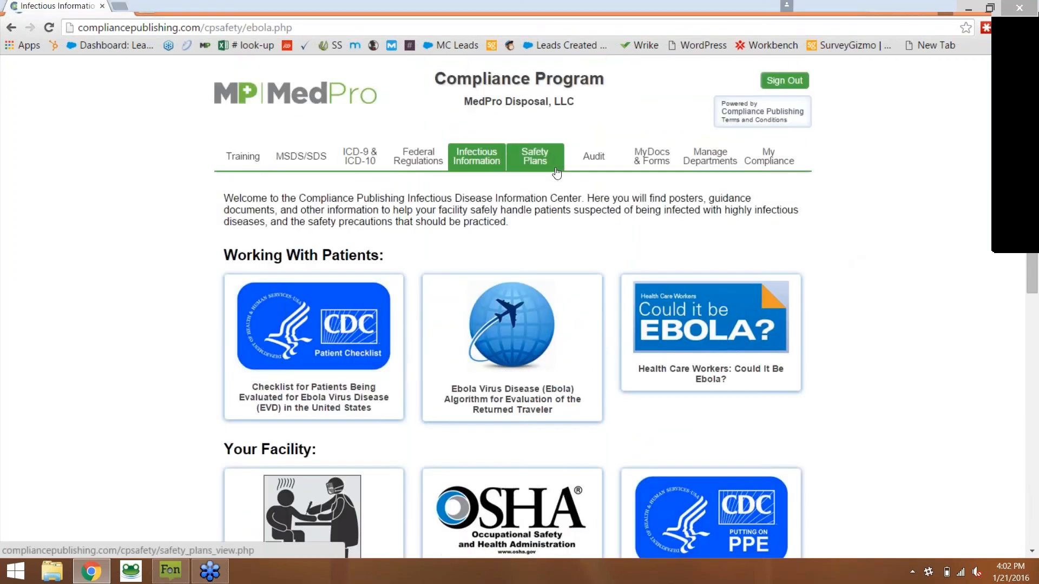
# - Unlock Create or Modify Safety Plans by signing in with the administration password
pyautogui.click(533, 156)
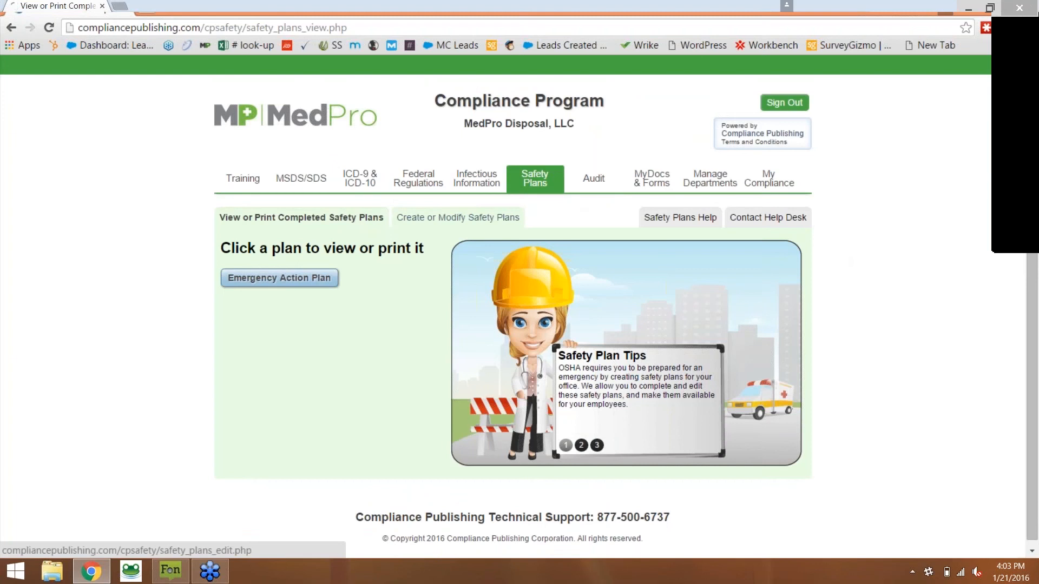
pyautogui.click(456, 218)
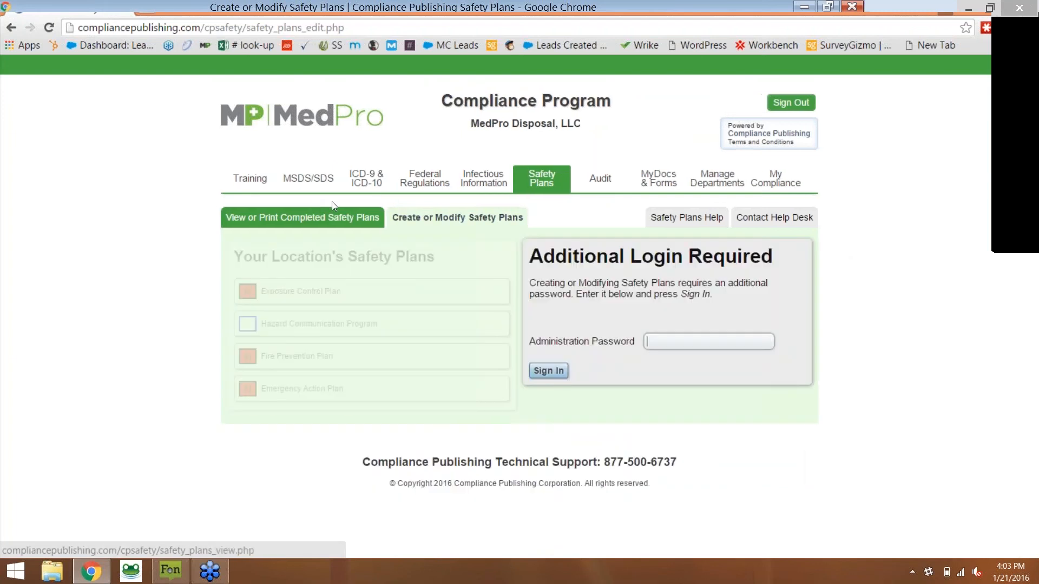
pyautogui.write('•••')
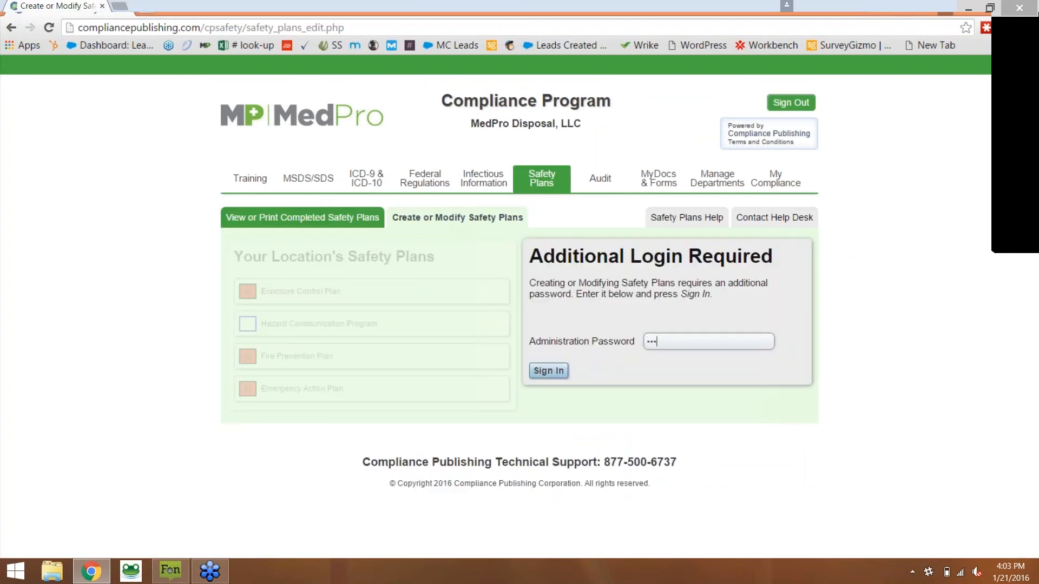
pyautogui.click(548, 370)
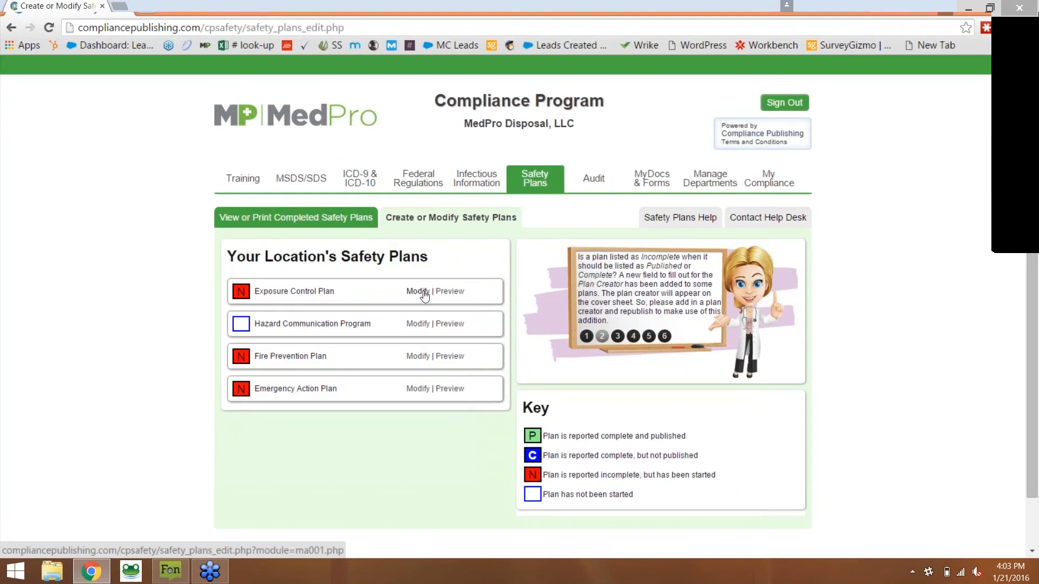
# - Choose Modify beside the Exposure Control Plan and look over it
pyautogui.click(417, 291)
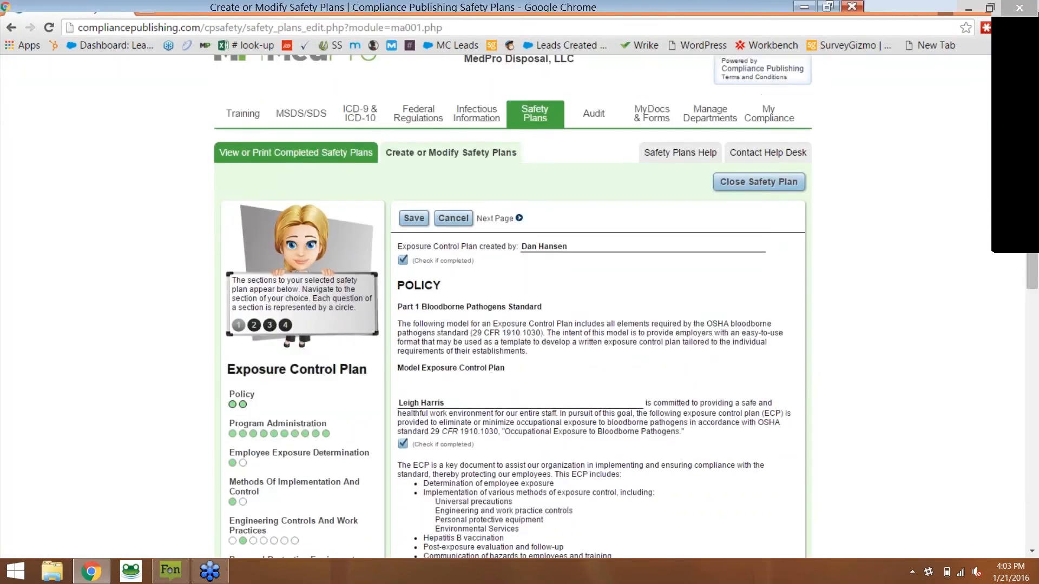
pyautogui.scroll(-3)
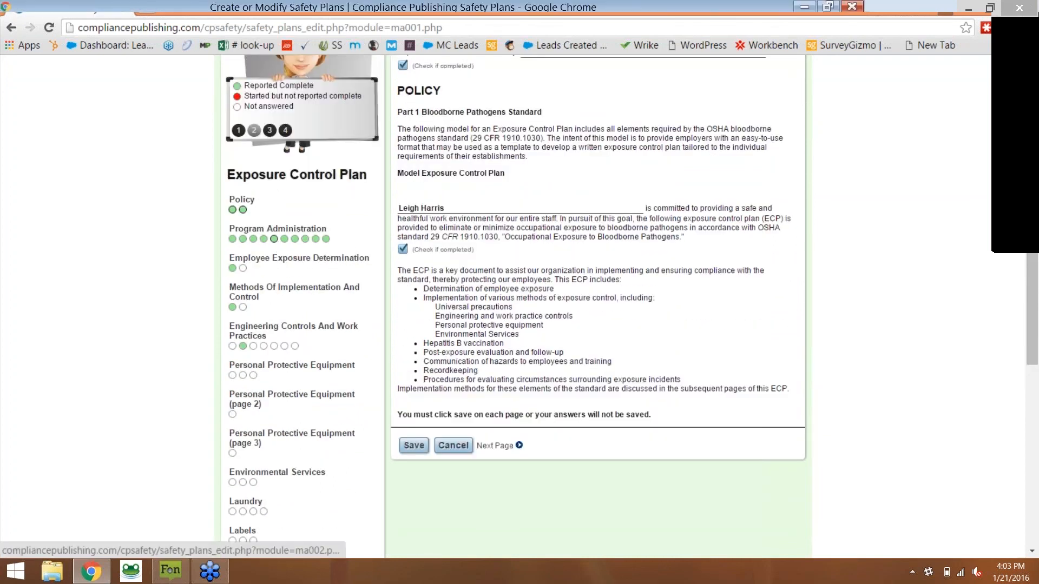
pyautogui.scroll(3)
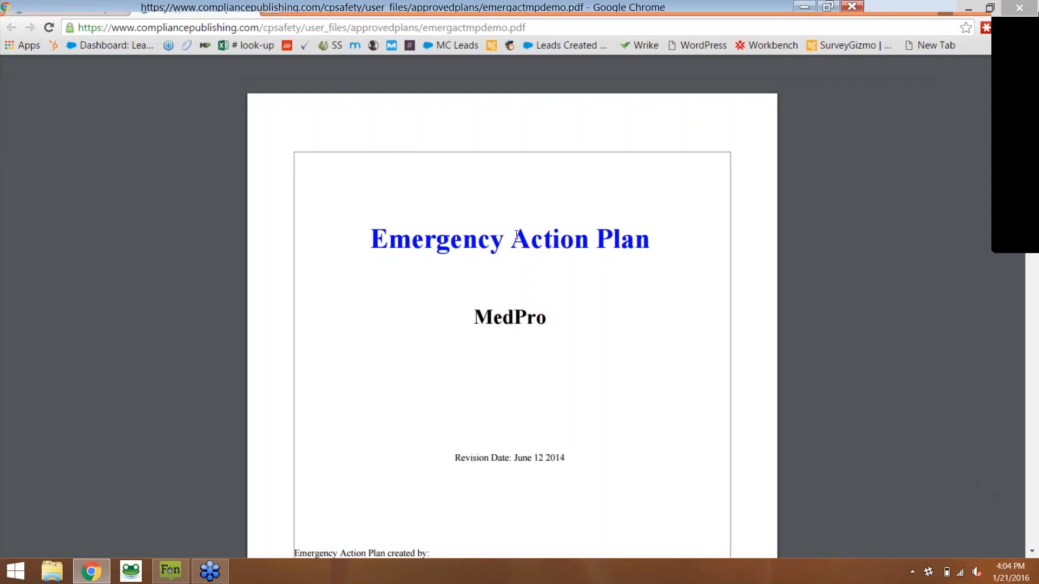
# - Scroll the Emergency Action Plan document down to its Policy page
pyautogui.scroll(-3)
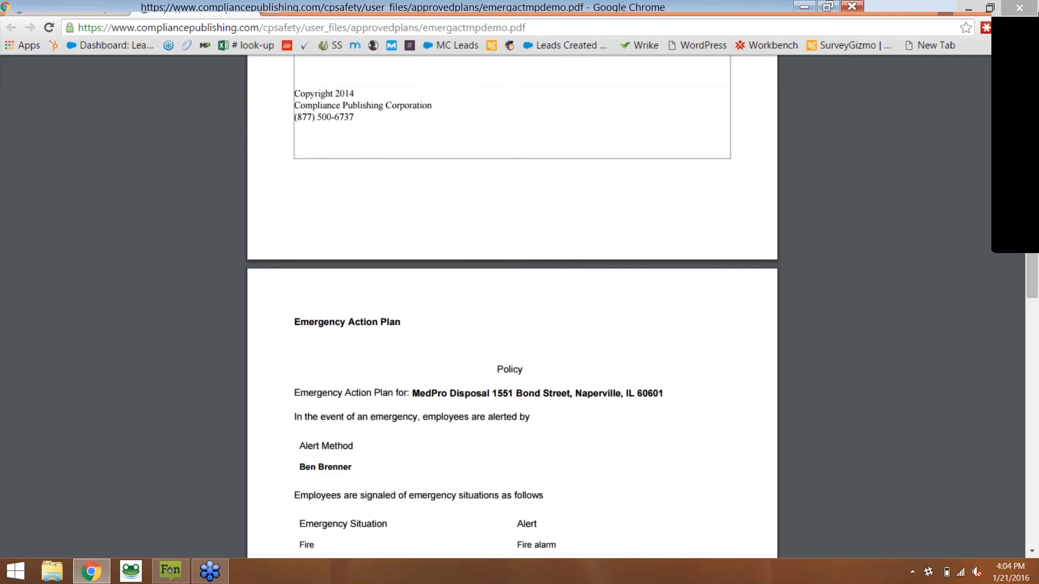
pyautogui.scroll(-3)
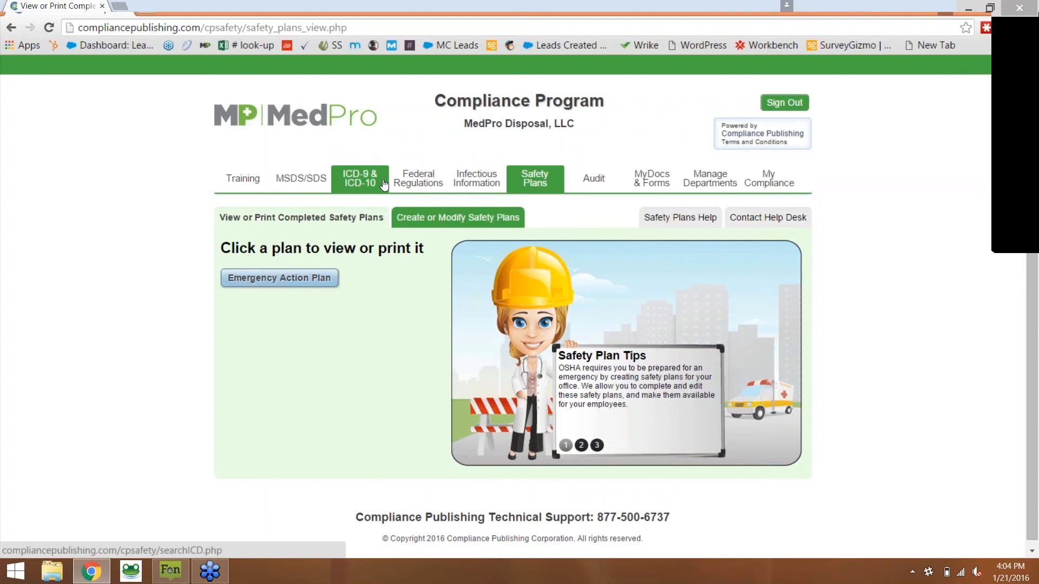
pyautogui.moveTo(400, 181)
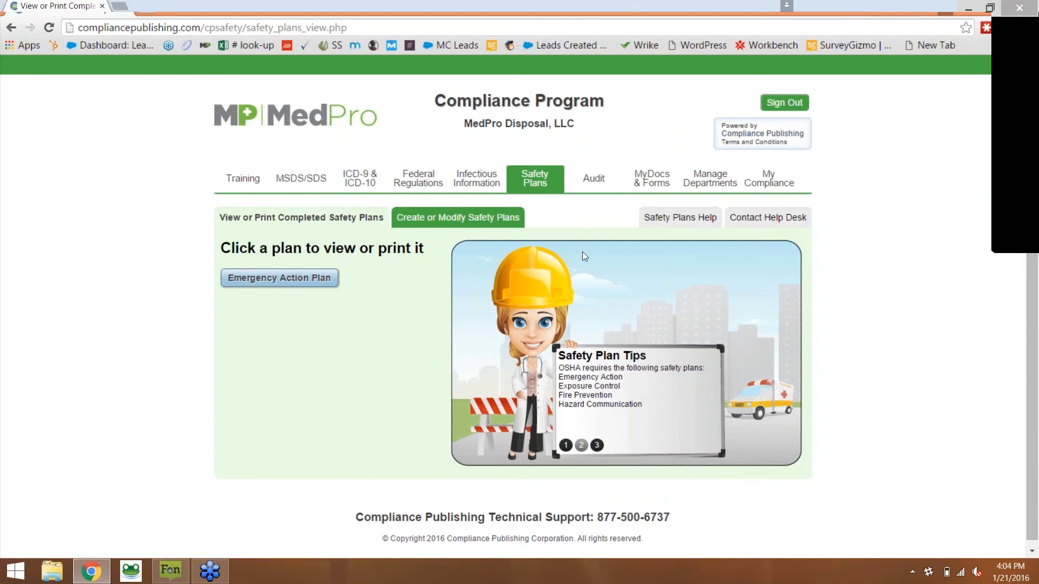
pyautogui.moveTo(588, 268)
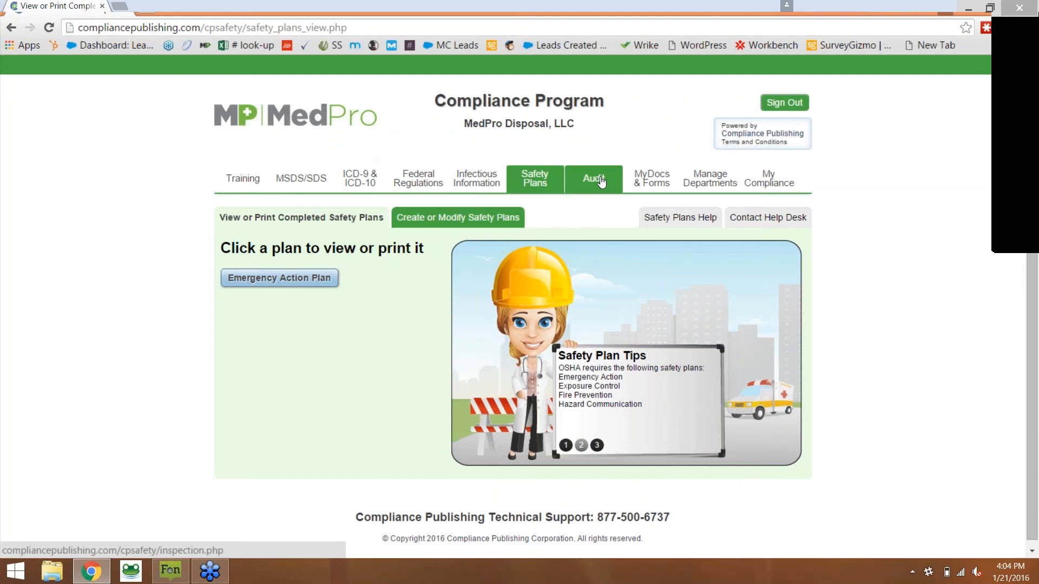
# - Show the Audit Inspections page with its Begin a New Audit section
pyautogui.click(593, 179)
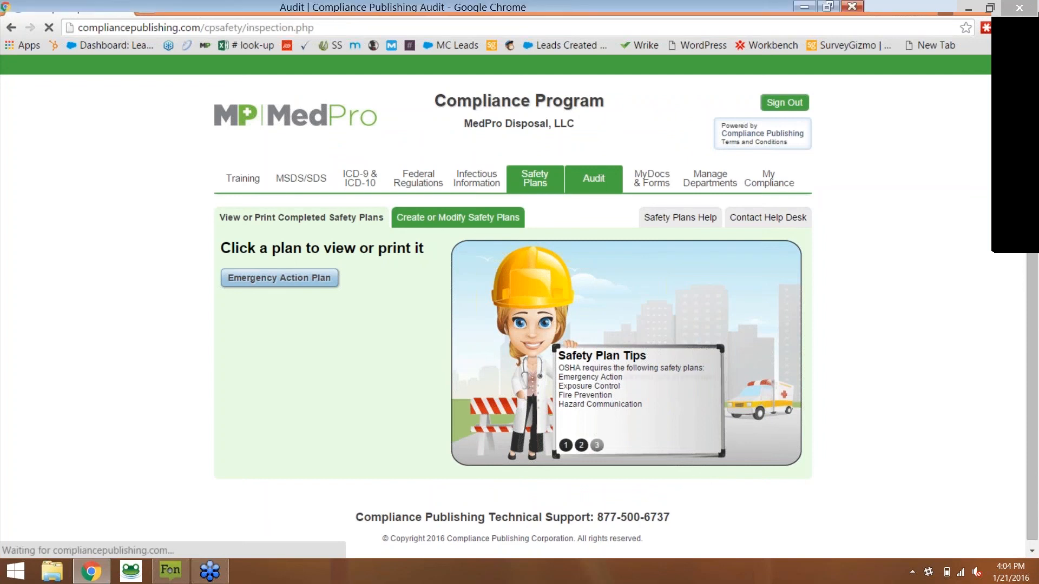
pyautogui.click(592, 179)
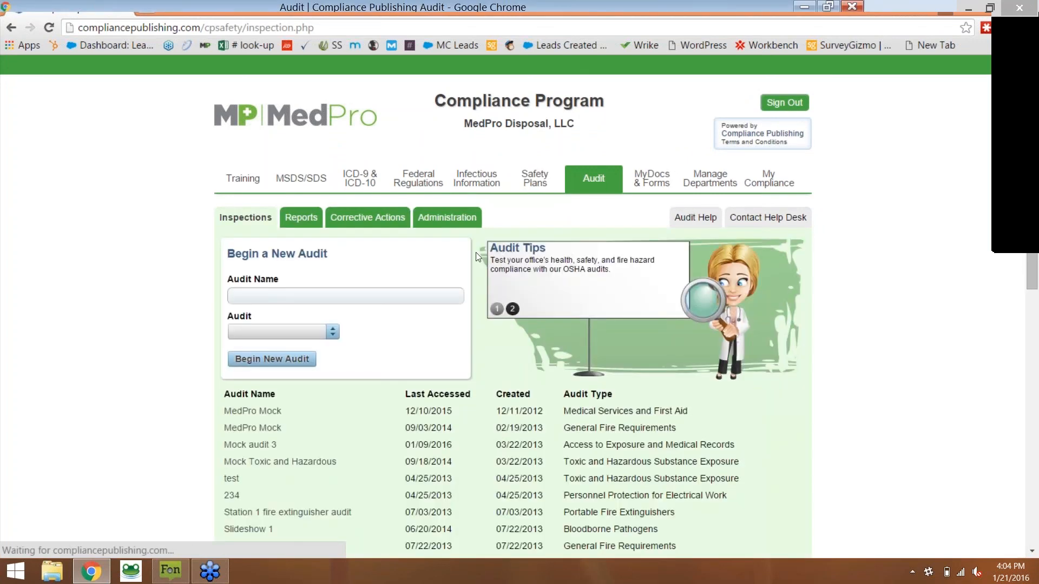
pyautogui.scroll(-3)
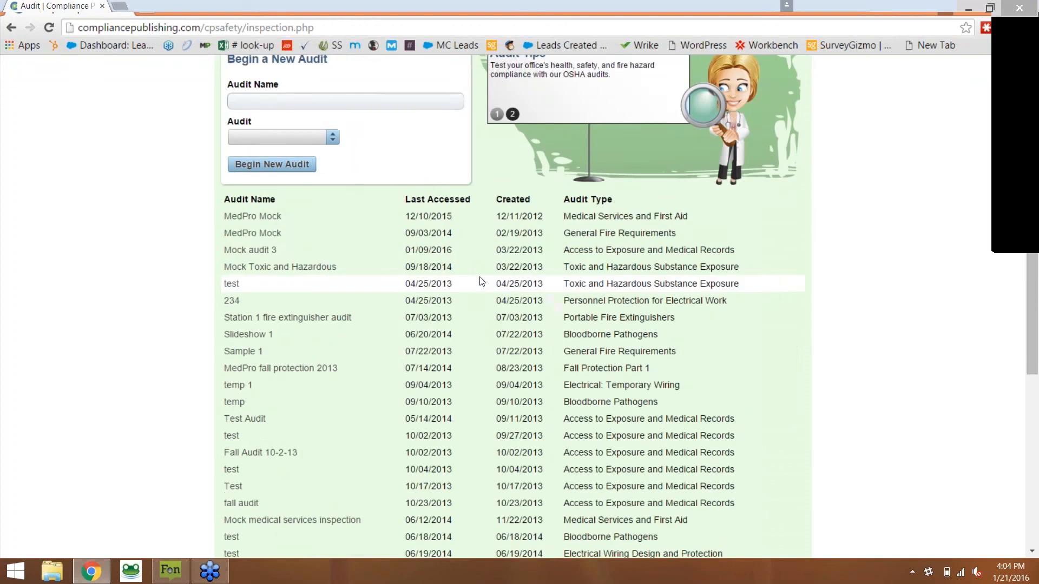
pyautogui.scroll(3)
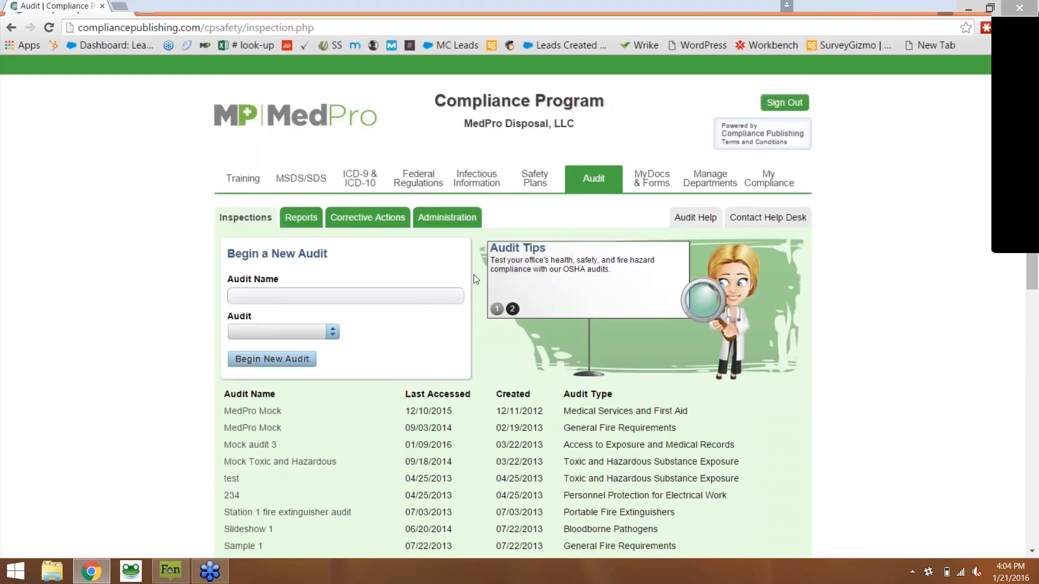
# - Look through the available audit types in the Audit dropdown
pyautogui.click(512, 309)
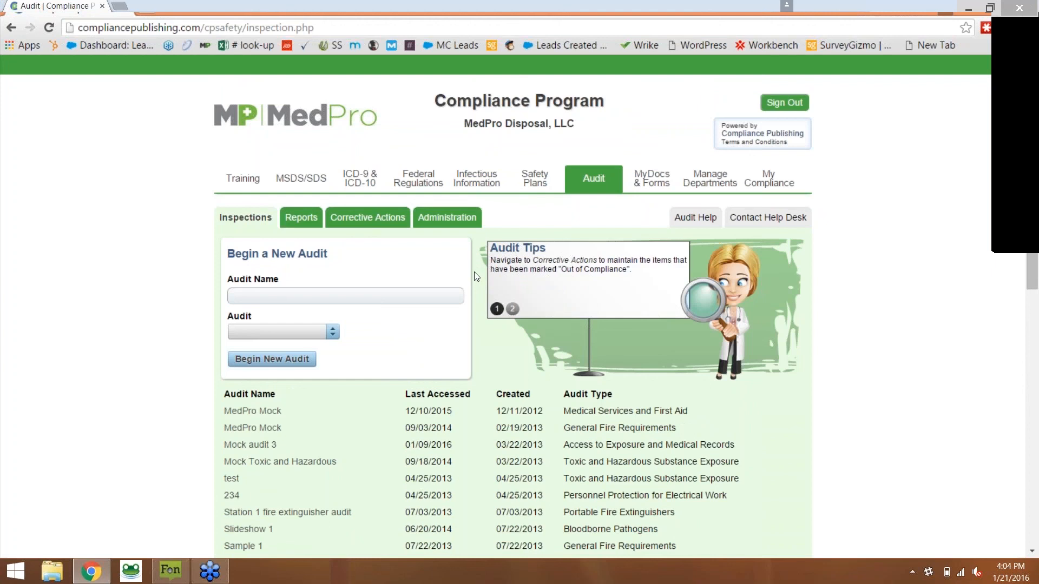
pyautogui.scroll(-3)
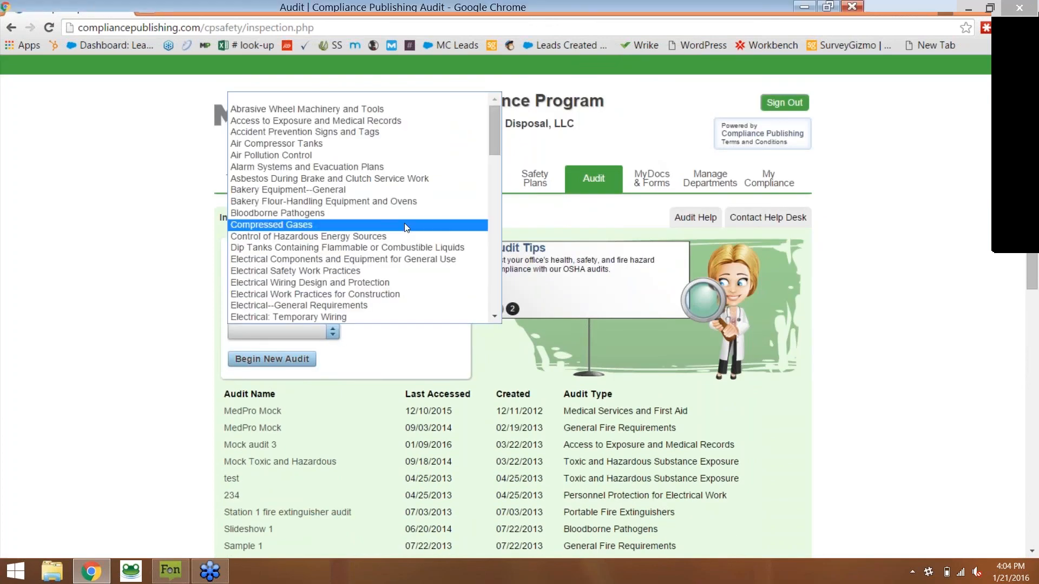
pyautogui.scroll(-3)
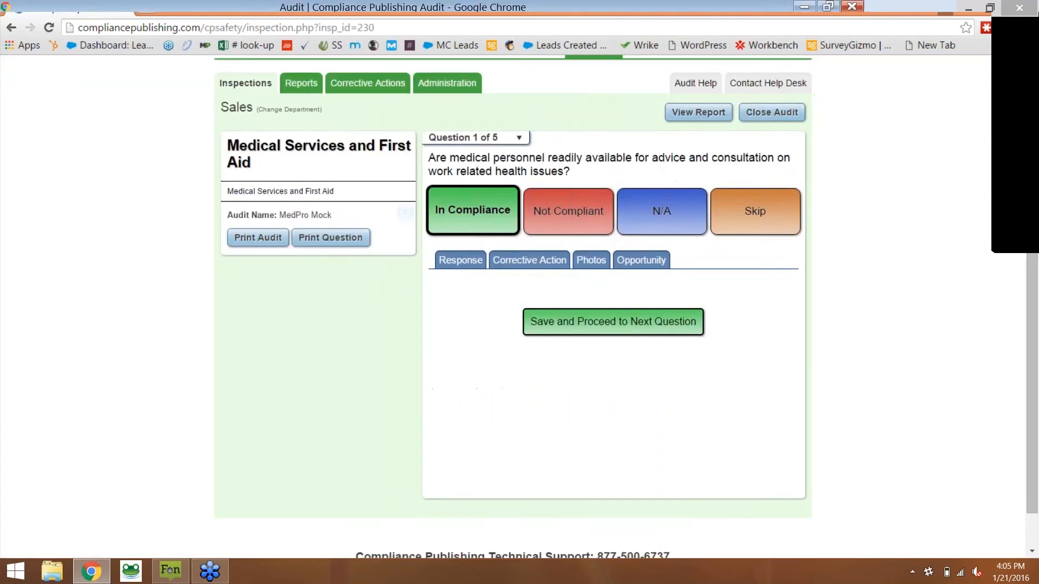
# - Mark Question 1 of the first-aid audit Not Compliant and show its corrective action form
pyautogui.scroll(-3)
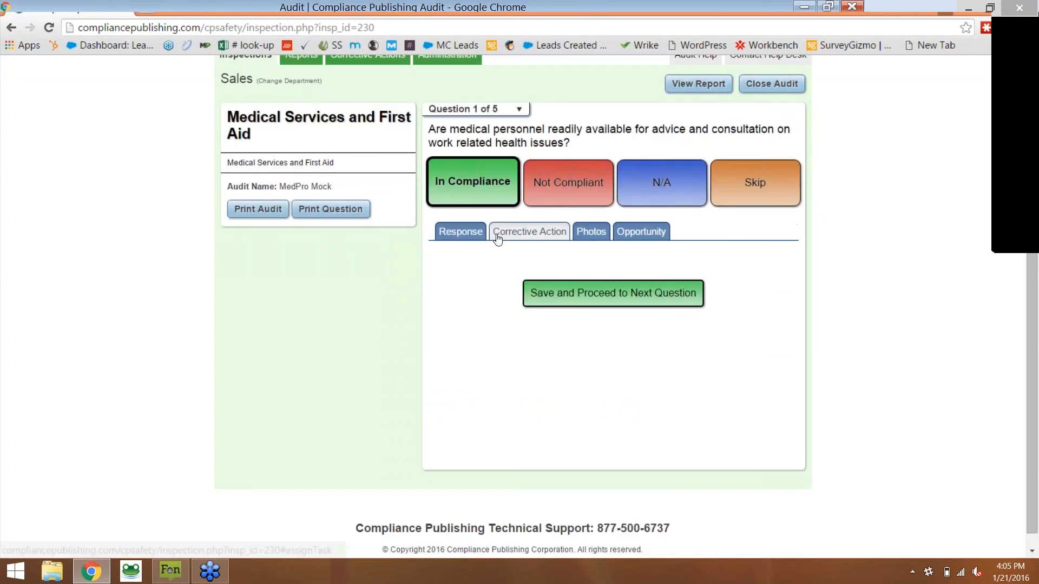
pyautogui.click(460, 231)
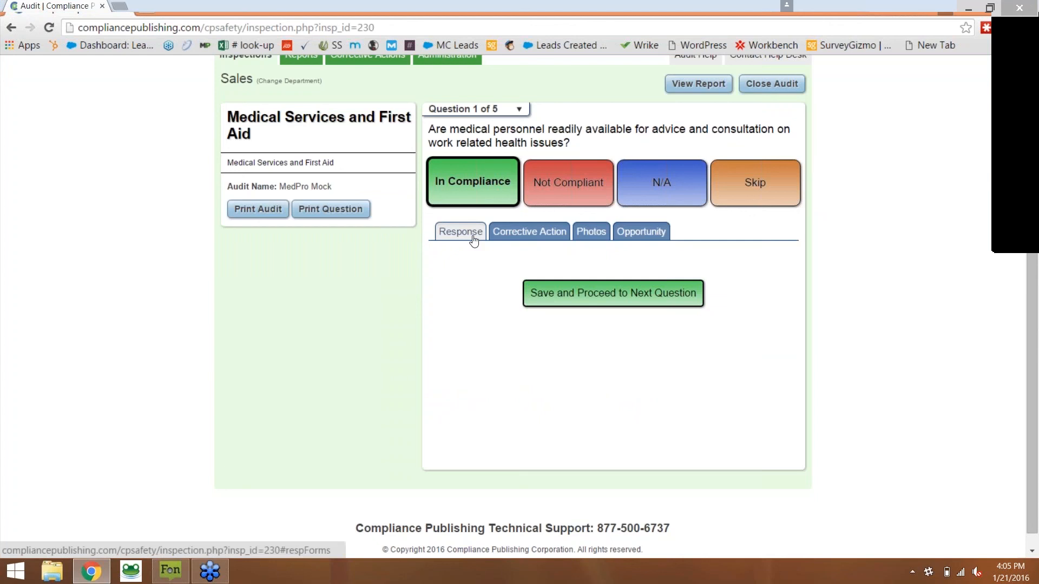
pyautogui.click(459, 231)
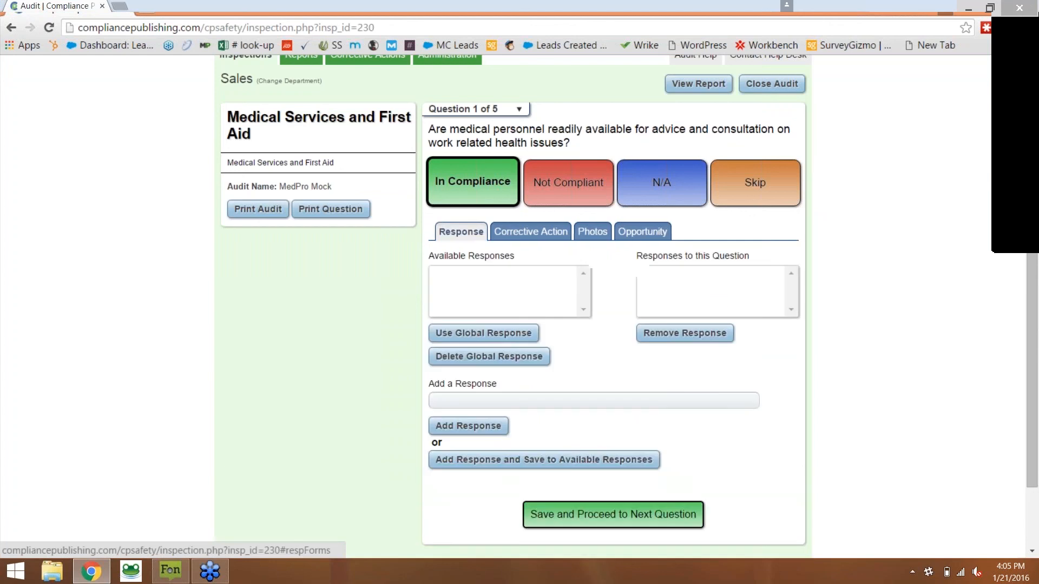
pyautogui.click(566, 182)
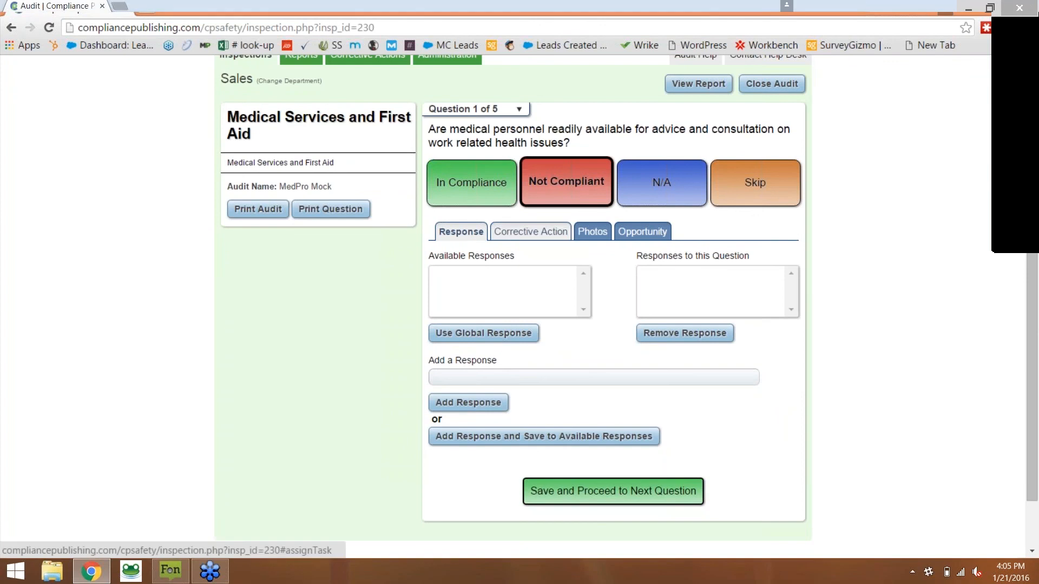
pyautogui.click(530, 231)
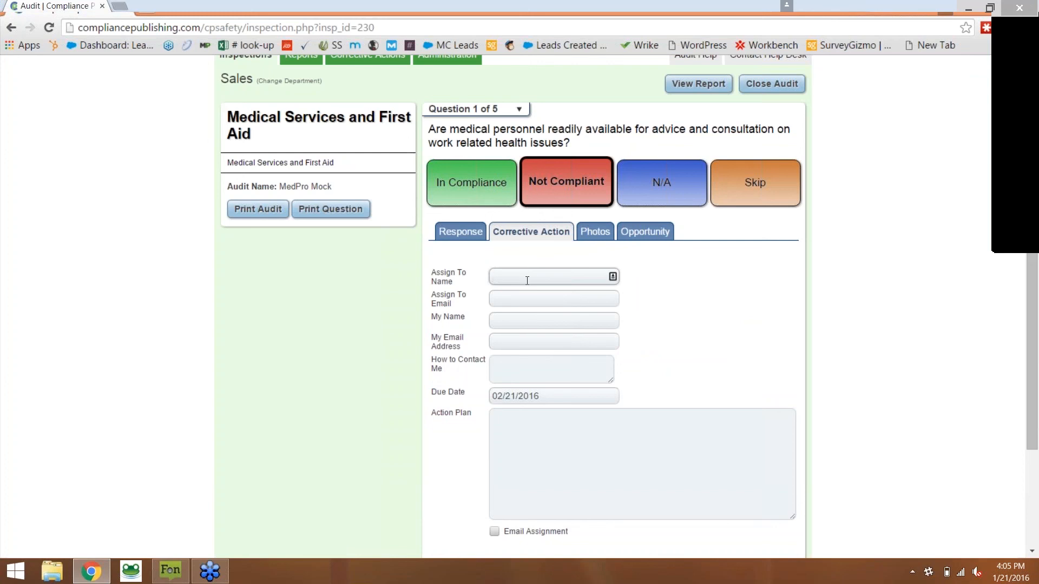
# - Review the Opportunity level for the non-compliant question, then return to its Response options
pyautogui.click(553, 276)
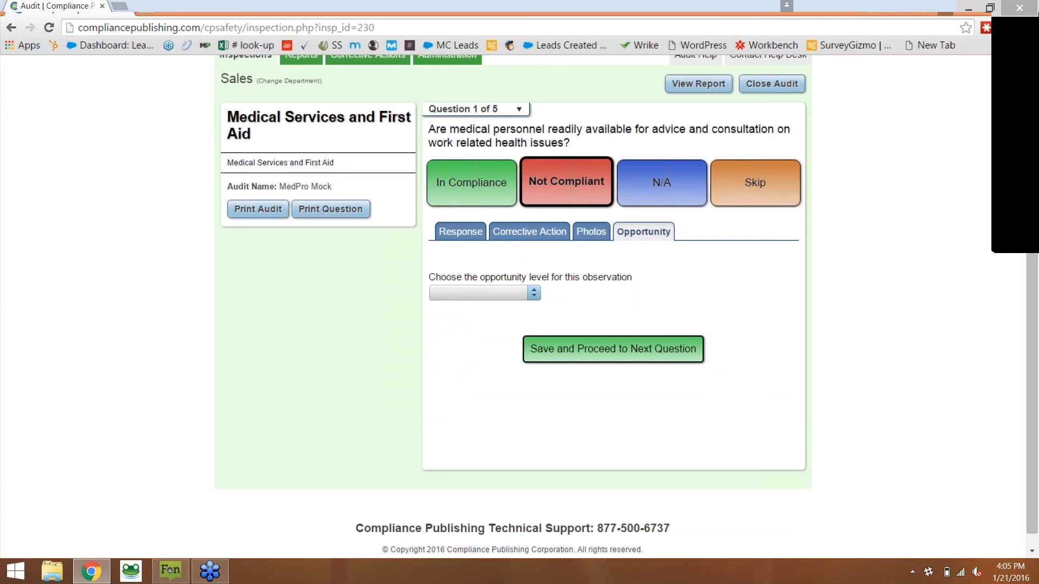
pyautogui.click(460, 232)
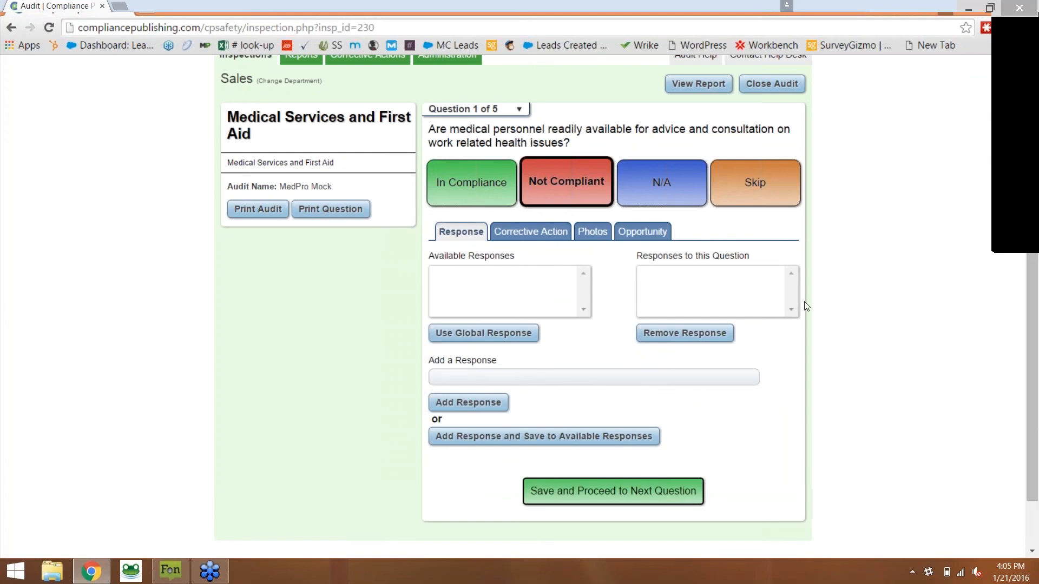
pyautogui.moveTo(571, 293)
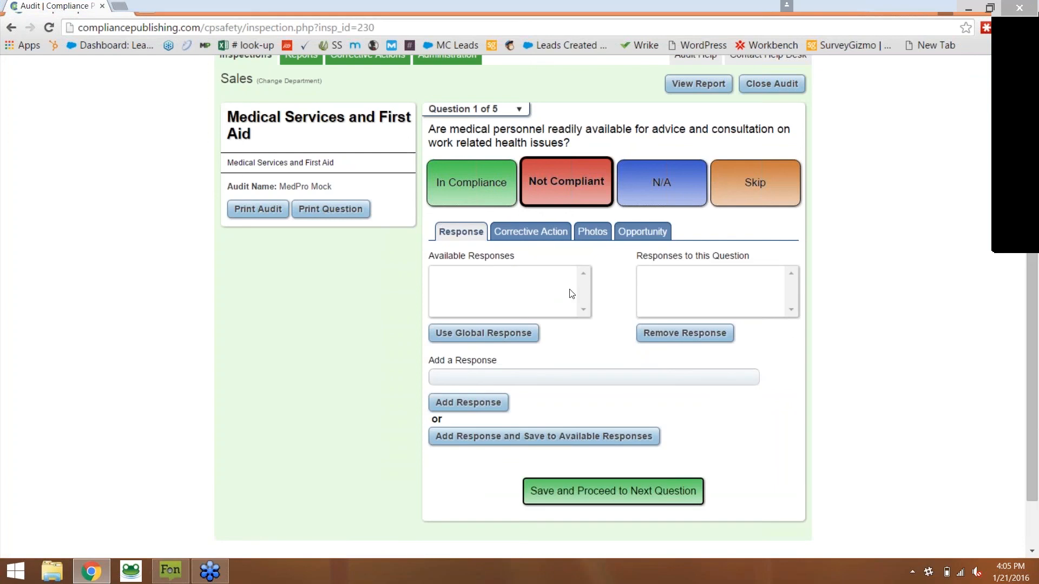
pyautogui.moveTo(595, 257)
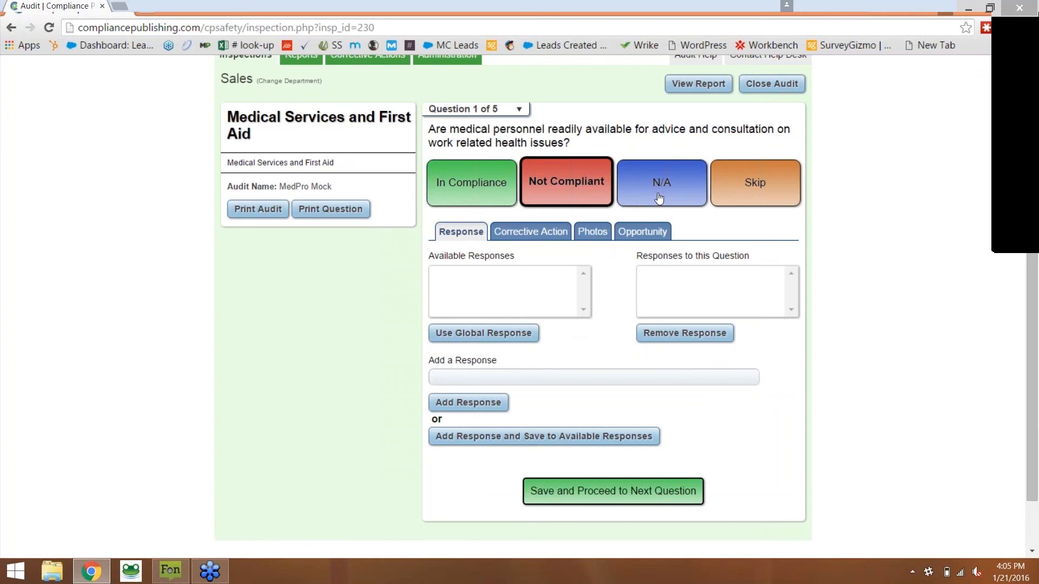
pyautogui.moveTo(660, 151)
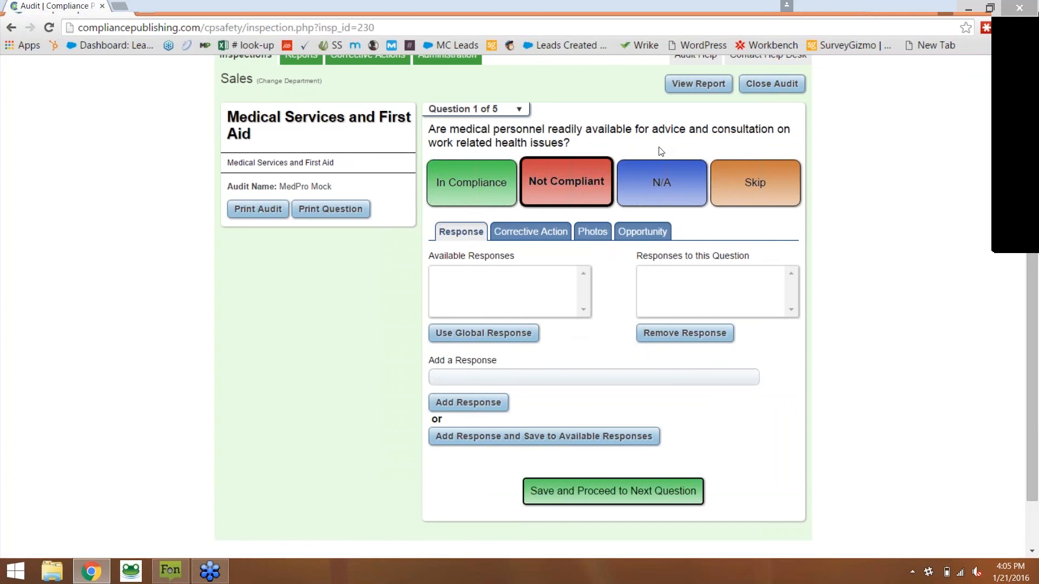
pyautogui.moveTo(708, 159)
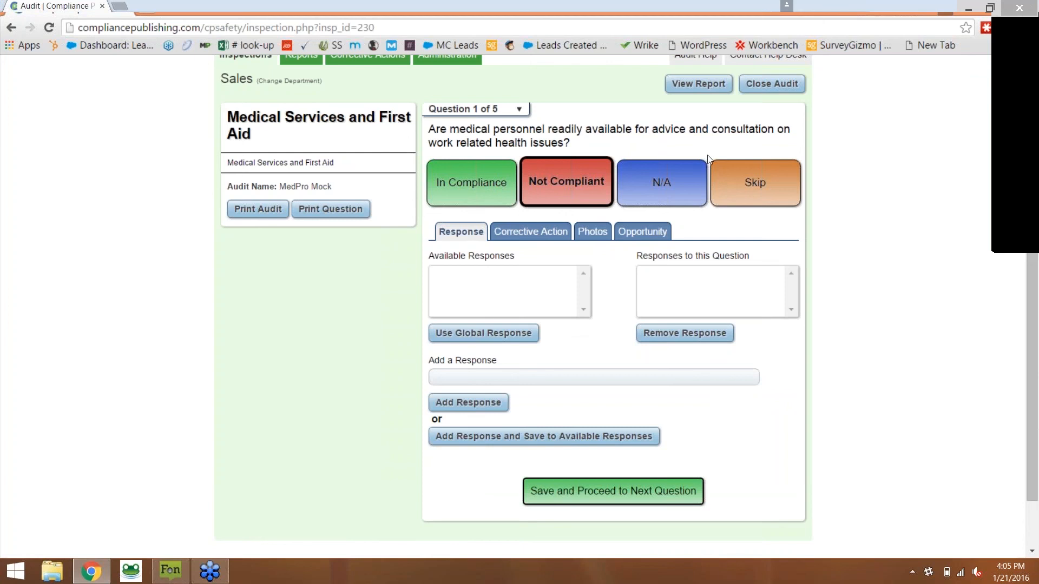
pyautogui.moveTo(710, 147)
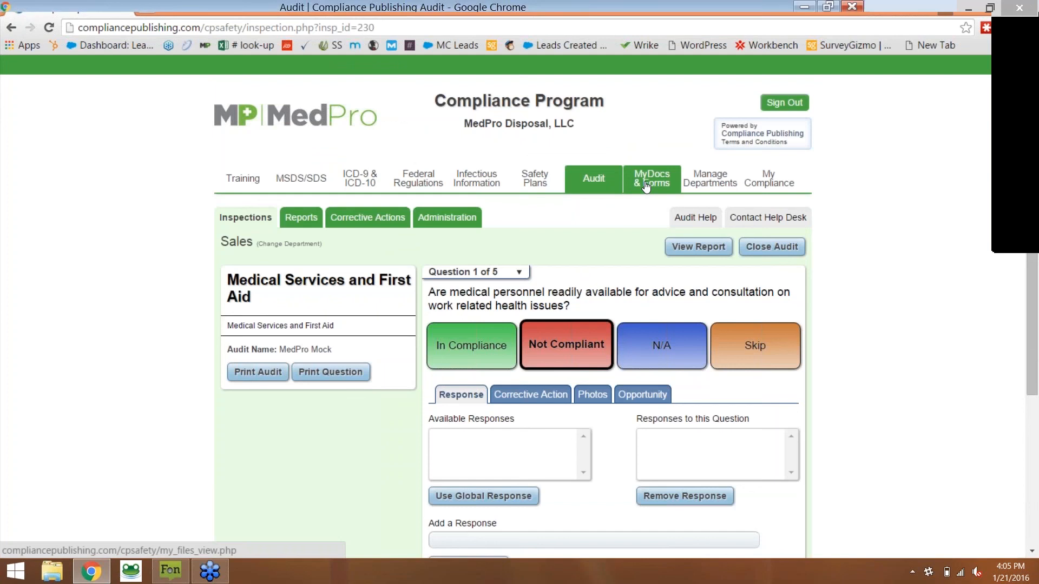
# - Sign in with the administration password to unlock MyDocs and list the 2015 Training Certificates
pyautogui.click(650, 179)
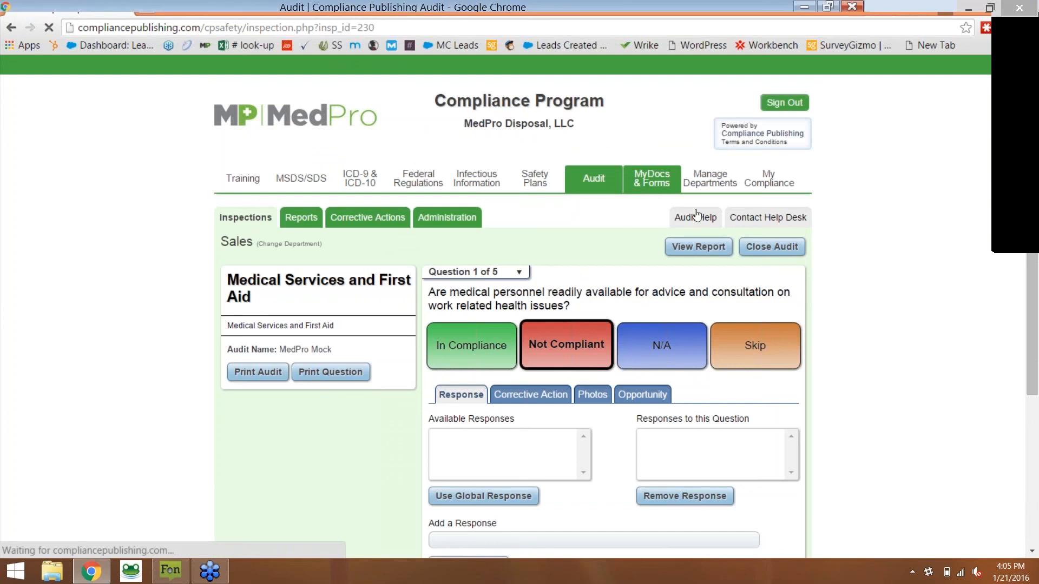
pyautogui.click(652, 179)
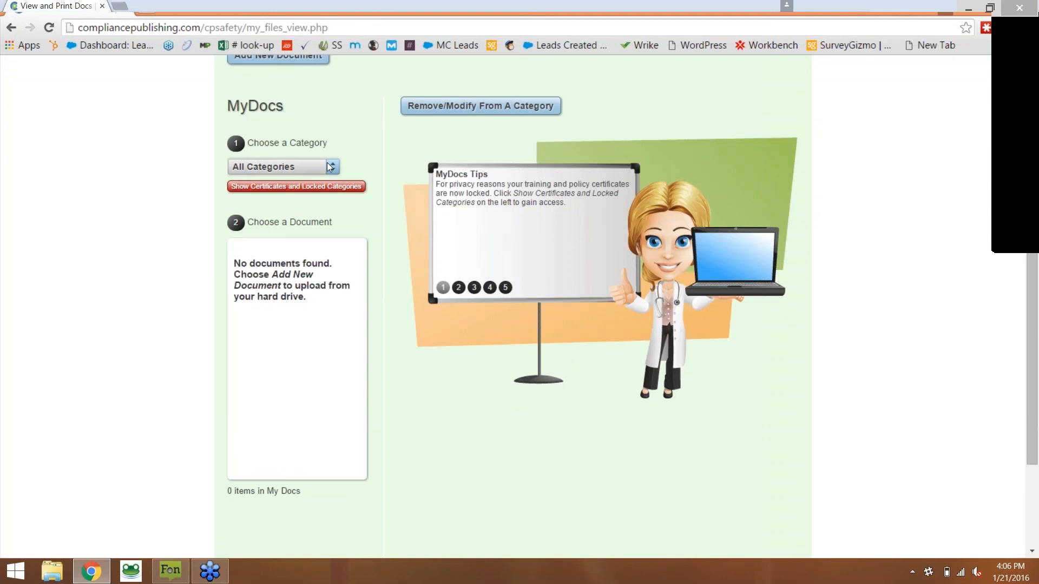
pyautogui.click(296, 186)
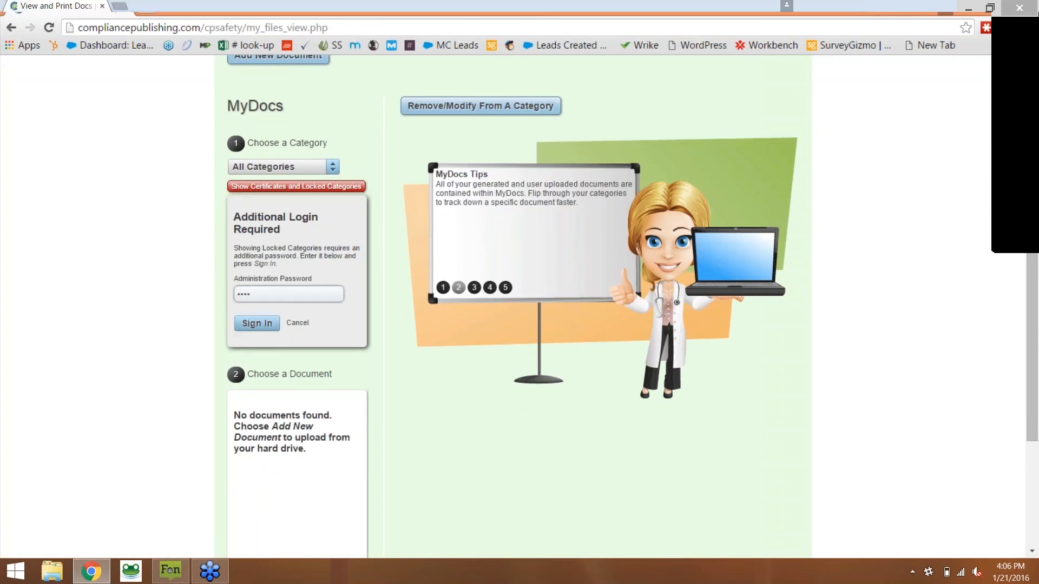
pyautogui.click(282, 167)
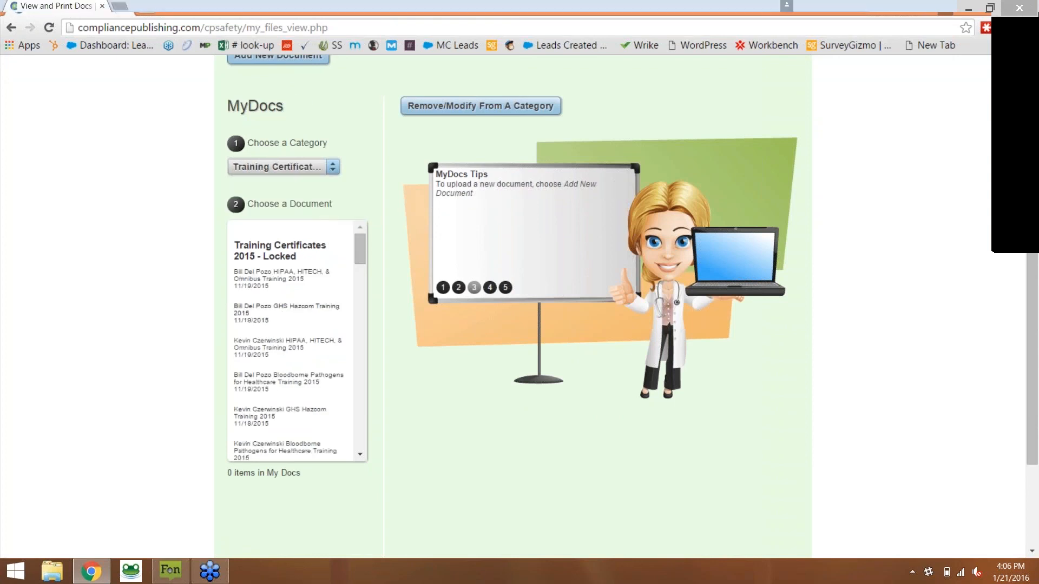
pyautogui.moveTo(273, 290)
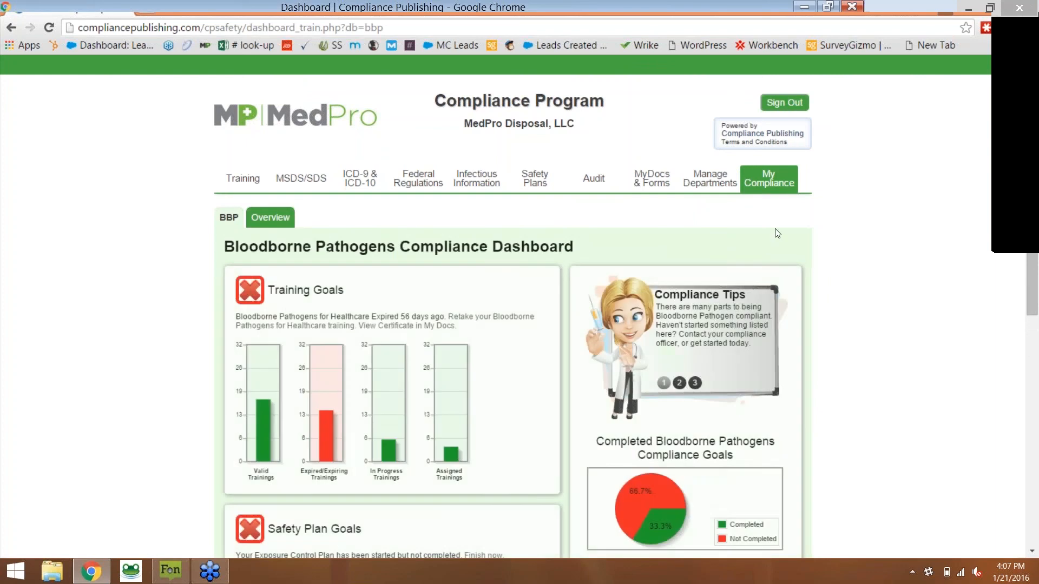
# - Scroll the Bloodborne Pathogens dashboard through its Training, Safety Plan and Audit Goals charts
pyautogui.scroll(-3)
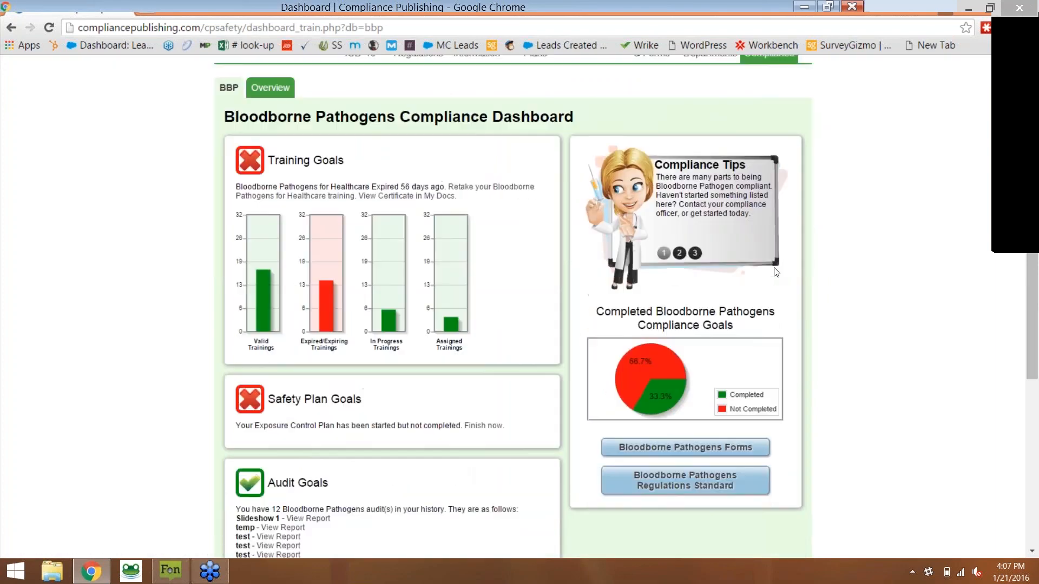
pyautogui.scroll(-3)
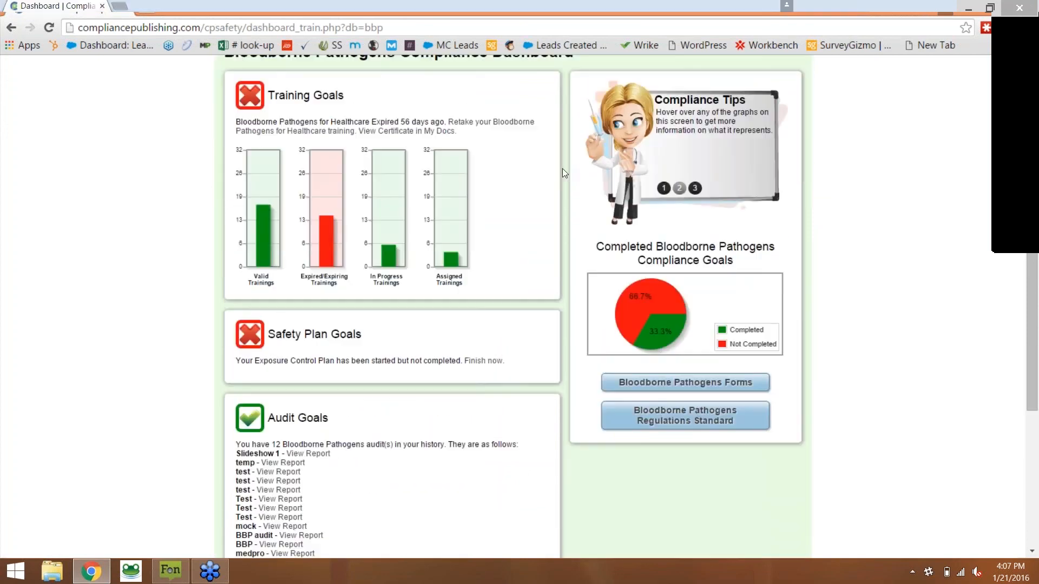
pyautogui.scroll(-3)
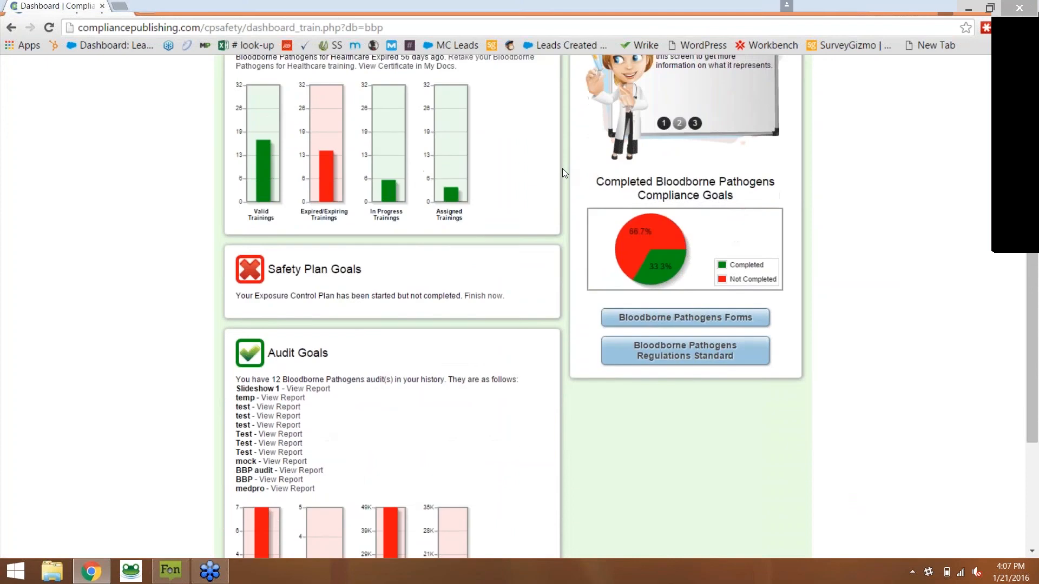
pyautogui.scroll(-3)
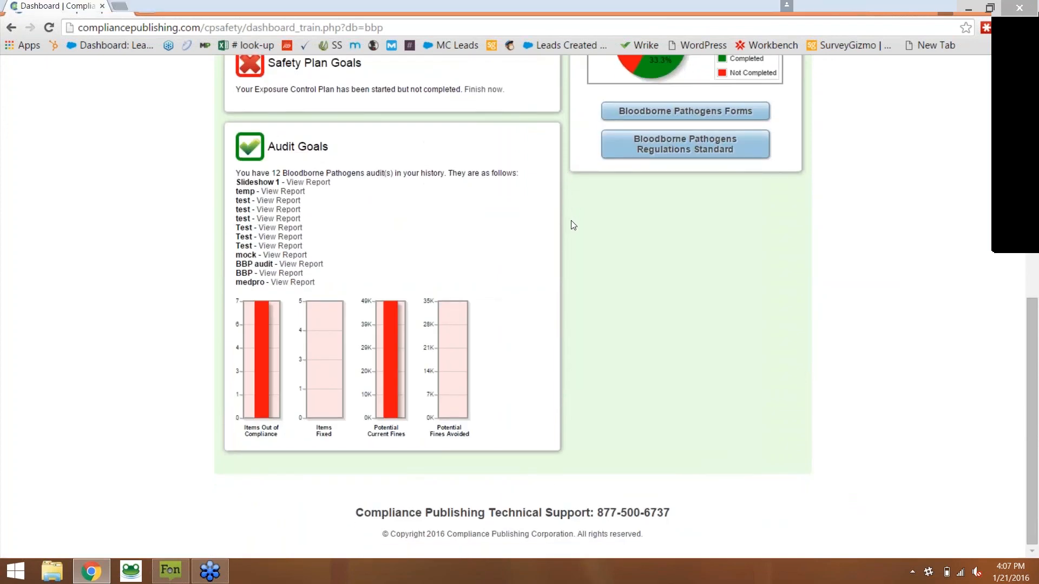